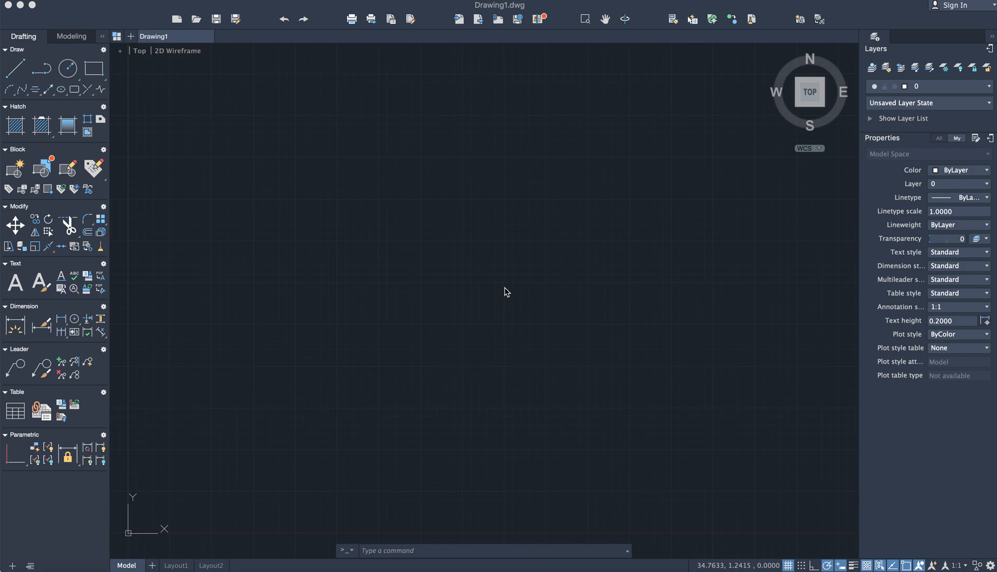
Set the drawing's length precision to 0 (whole numbers) via UNITS.
click(502, 290)
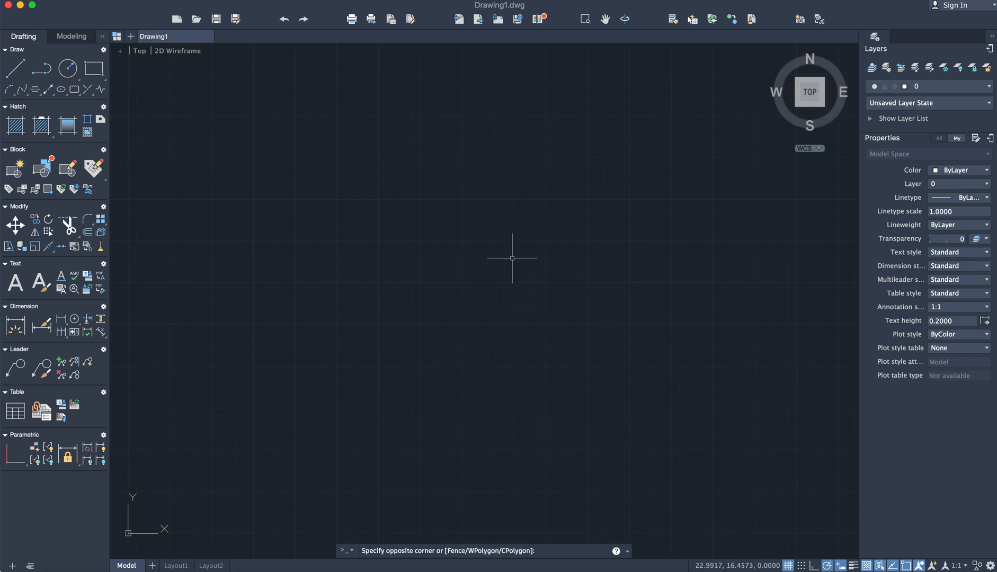
text(units)
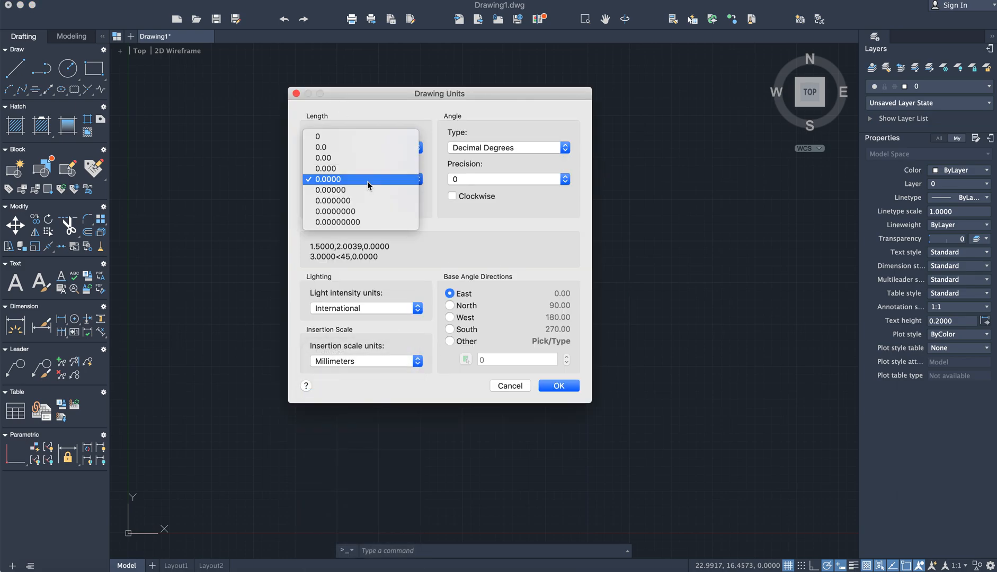
click(328, 179)
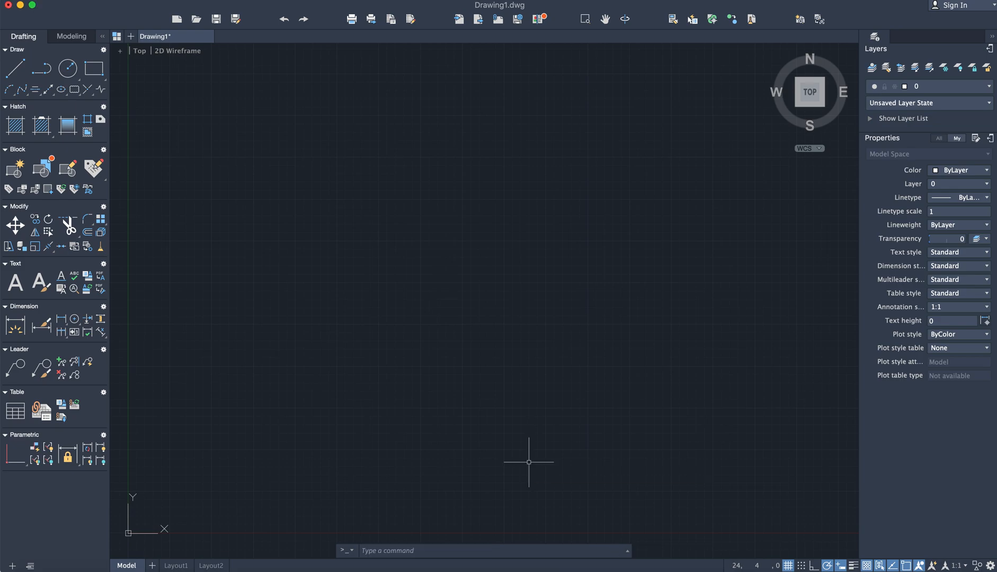
mouse_move(339, 252)
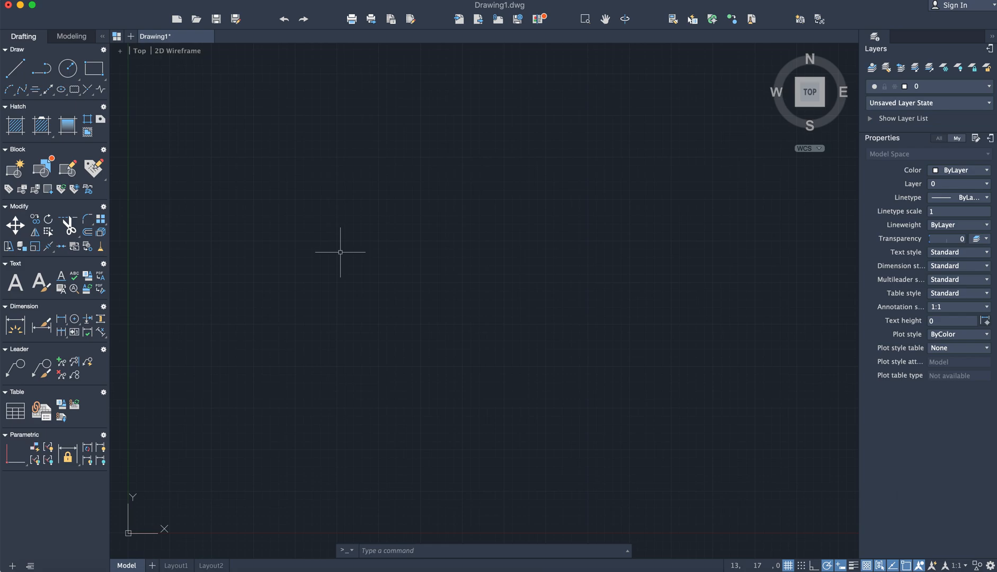
mouse_move(247, 212)
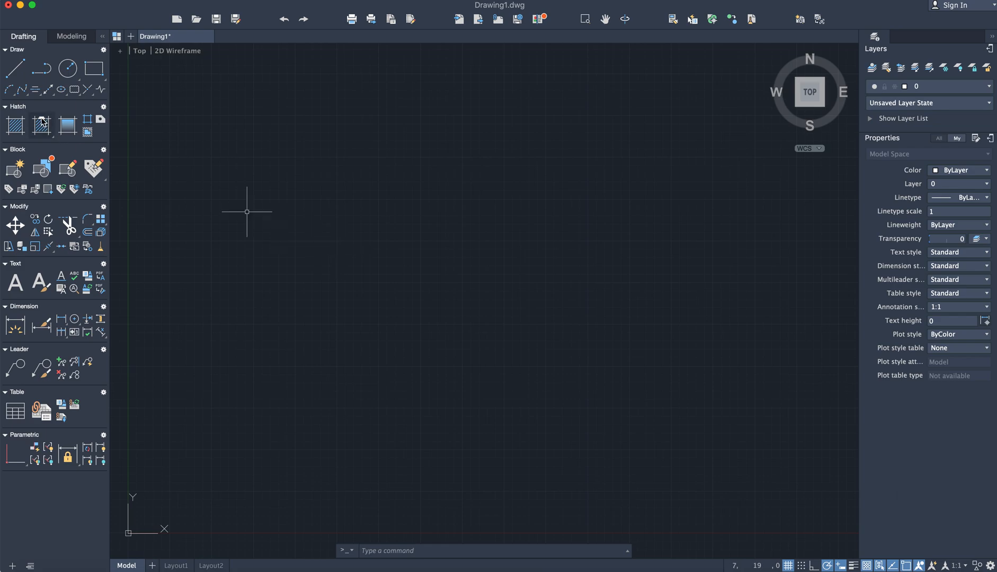
mouse_move(43, 123)
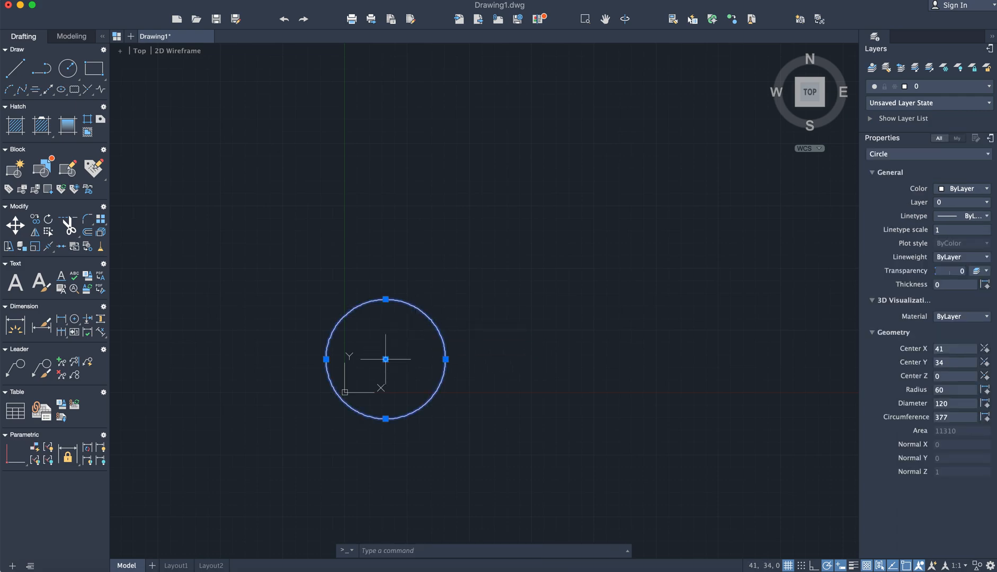
Pan the radius-60 circle to the middle of the view.
drag(385, 358, 554, 246)
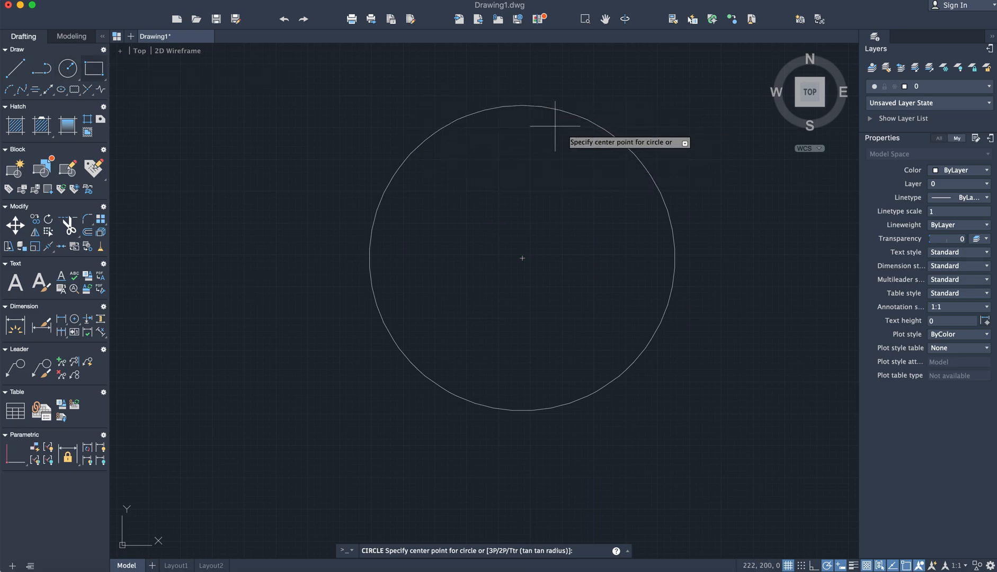
mouse_move(522, 259)
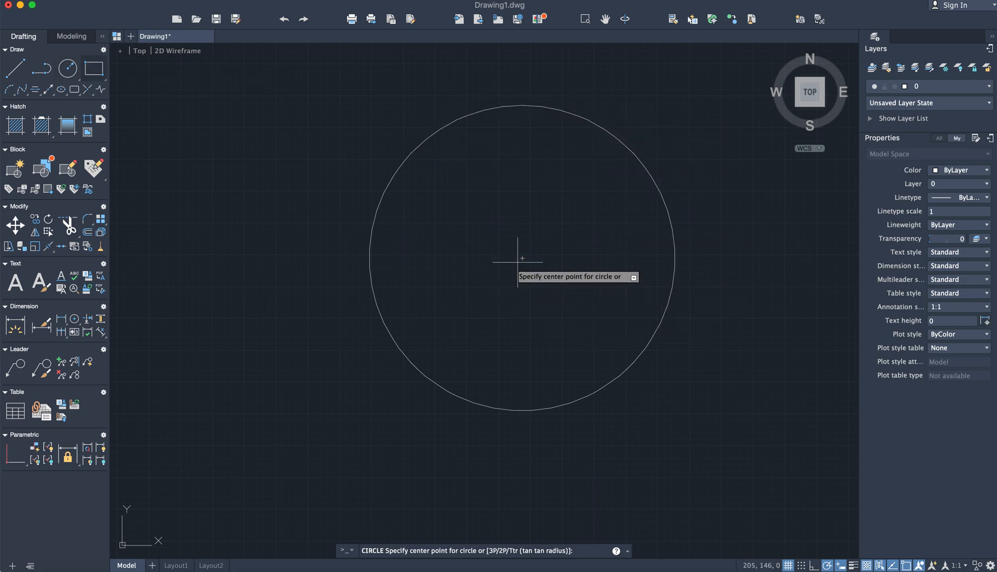
mouse_move(496, 295)
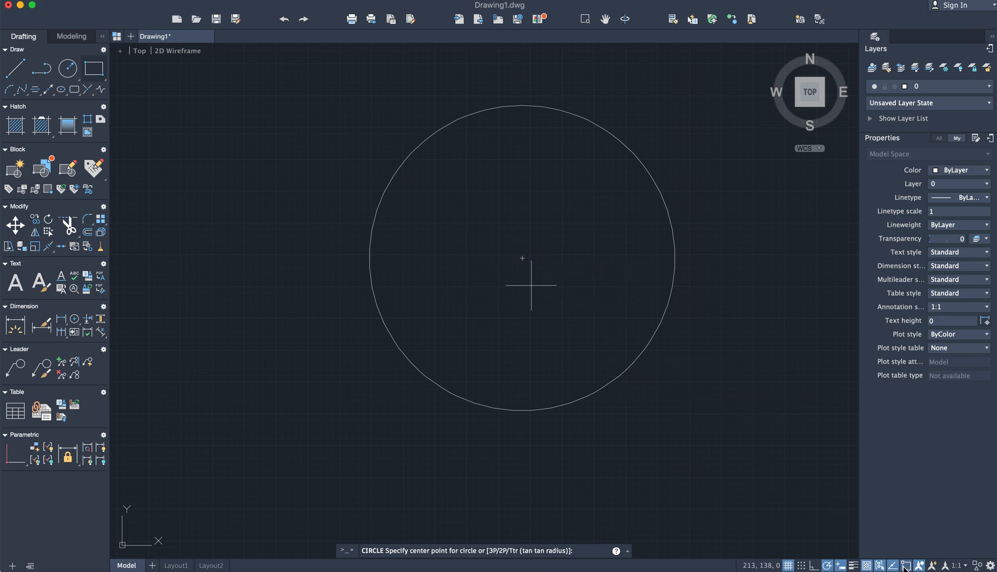
With Center snap on, draw a radius-40 circle sharing the first circle's centre.
click(905, 566)
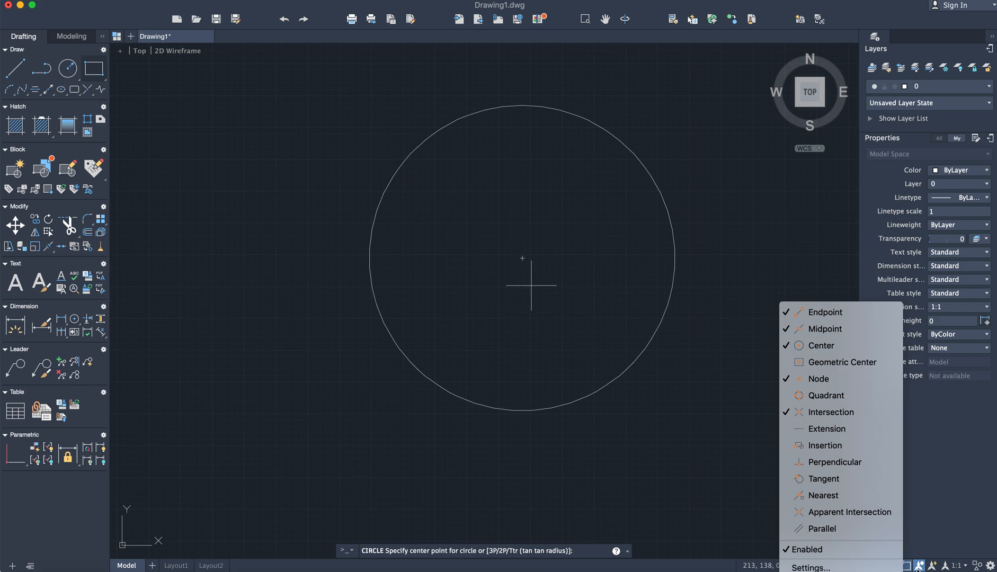
mouse_move(820, 346)
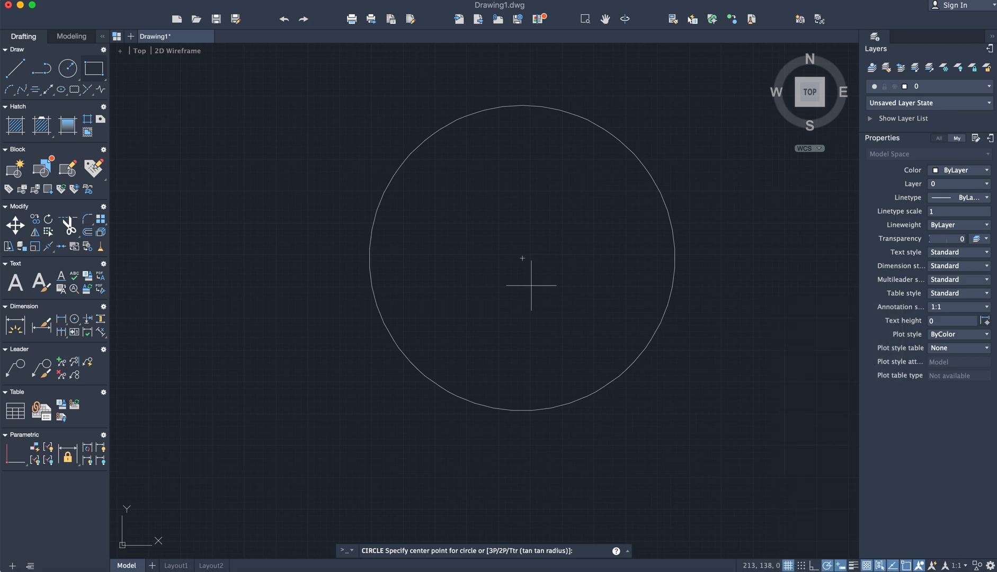
click(522, 274)
text(4)
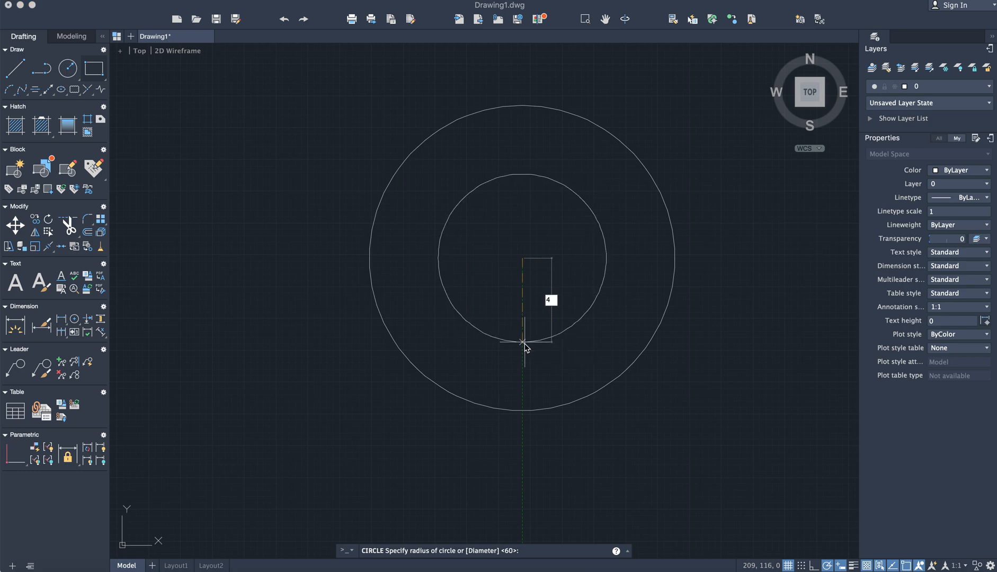
text(0)
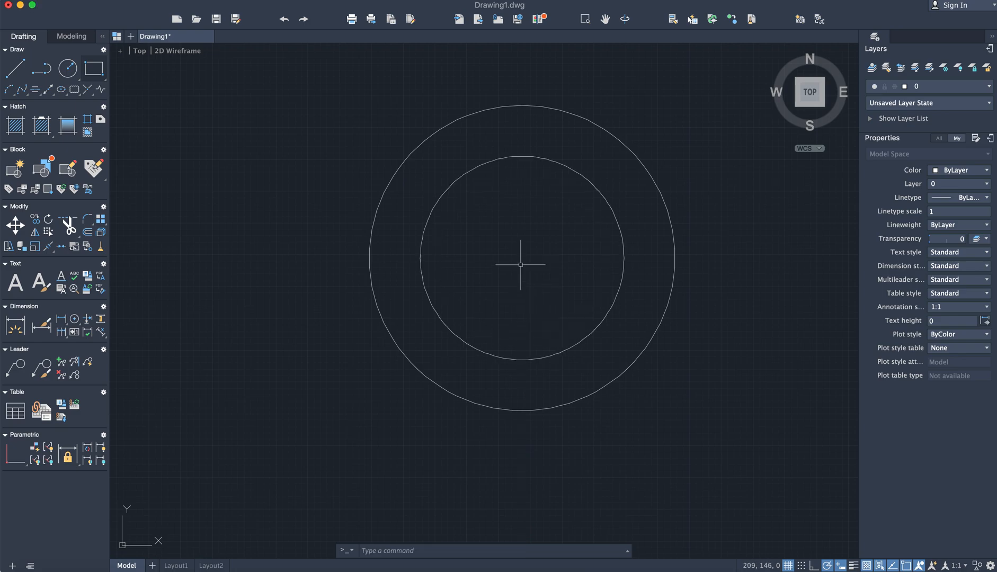
mouse_move(520, 121)
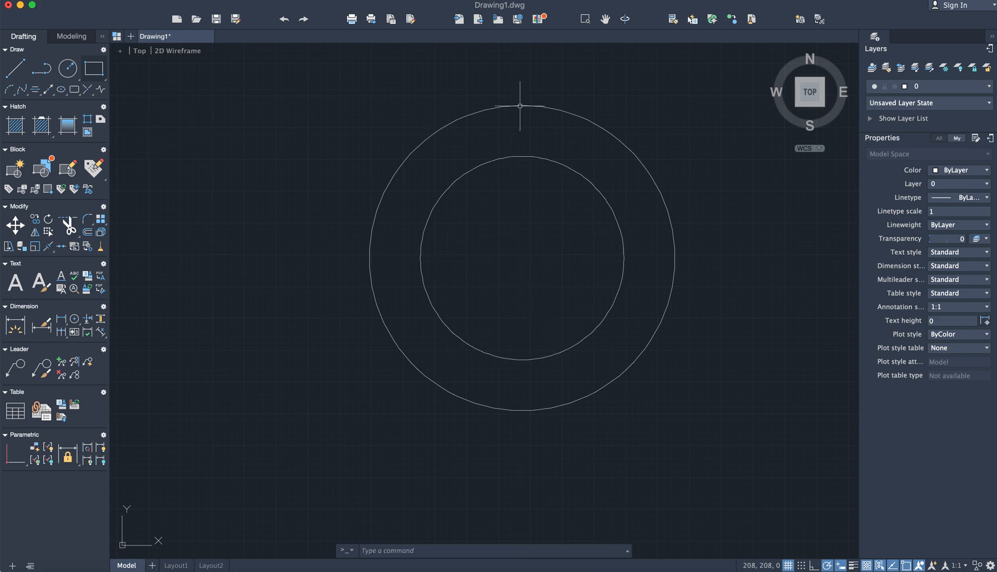
click(517, 106)
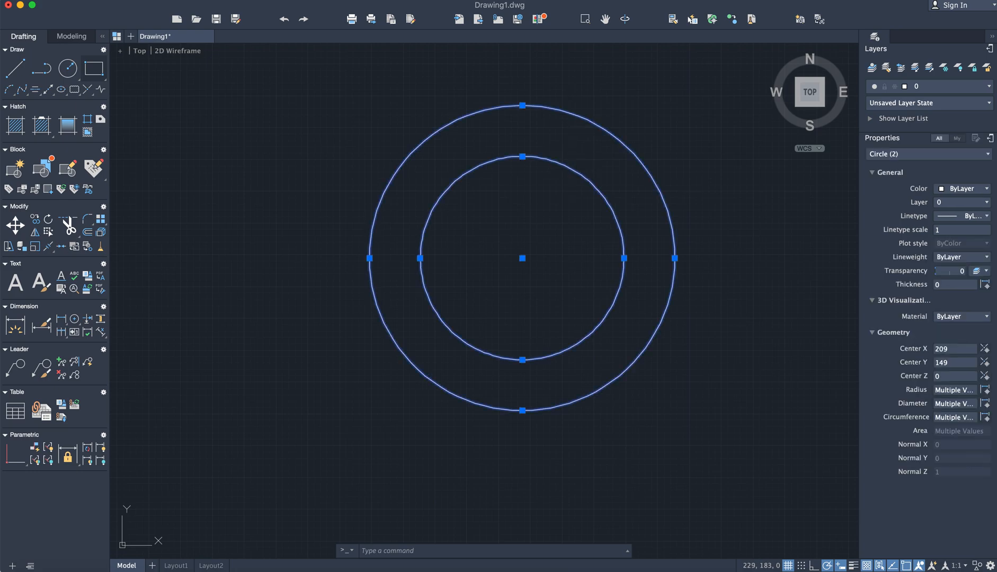
Choose the polar tracking increment angle from the status-bar dropdown.
click(199, 210)
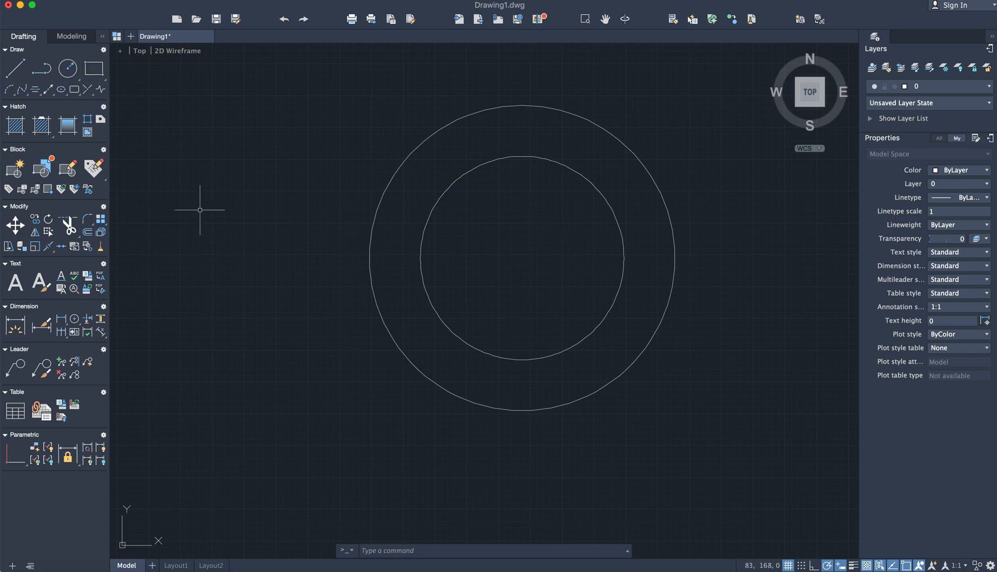
mouse_move(761, 509)
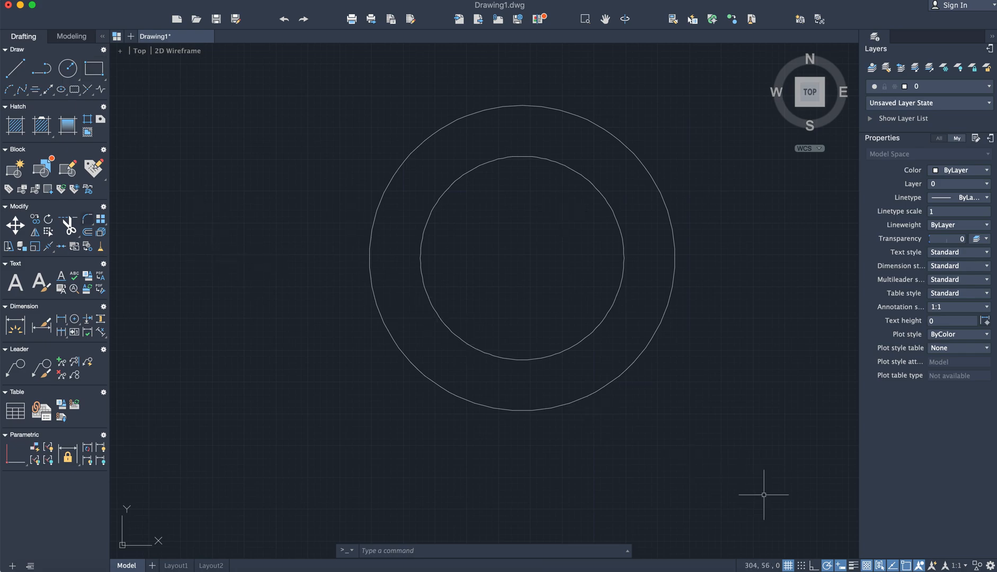
mouse_move(811, 559)
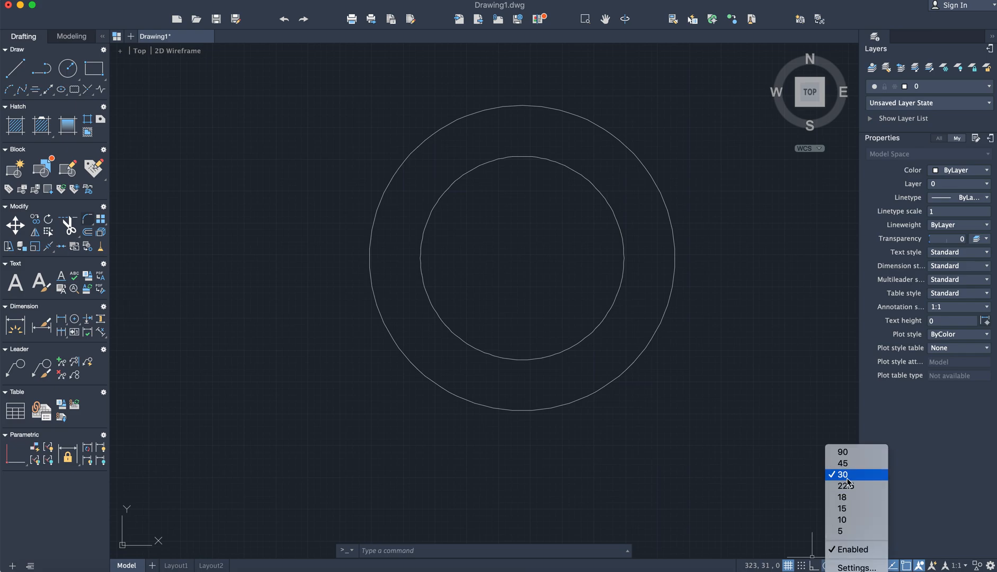
click(840, 475)
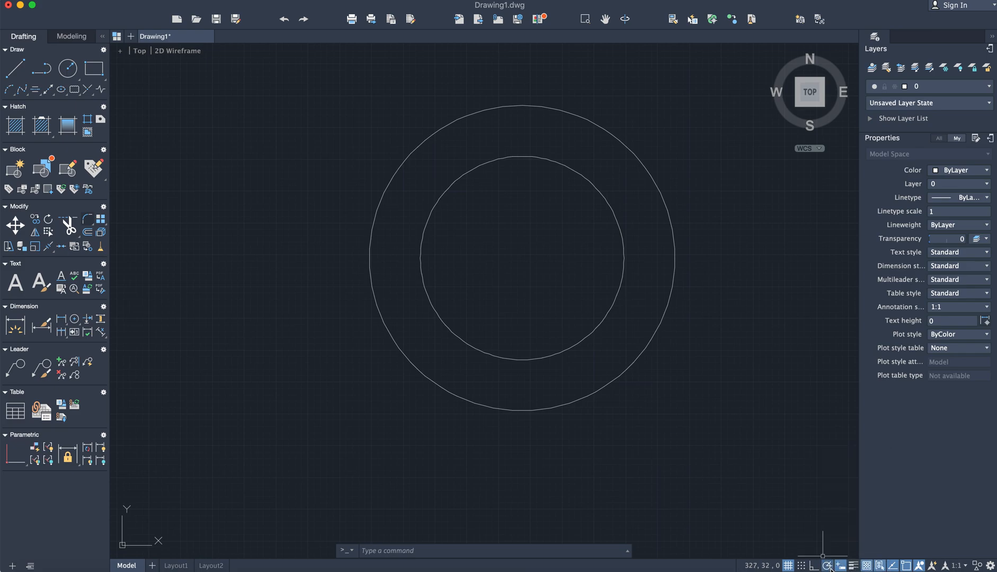
click(829, 565)
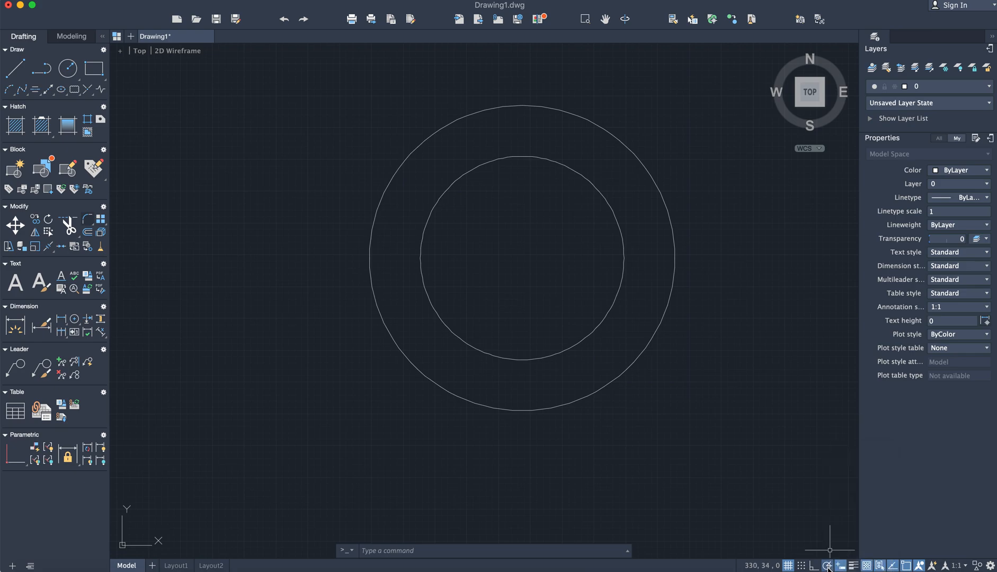
click(826, 566)
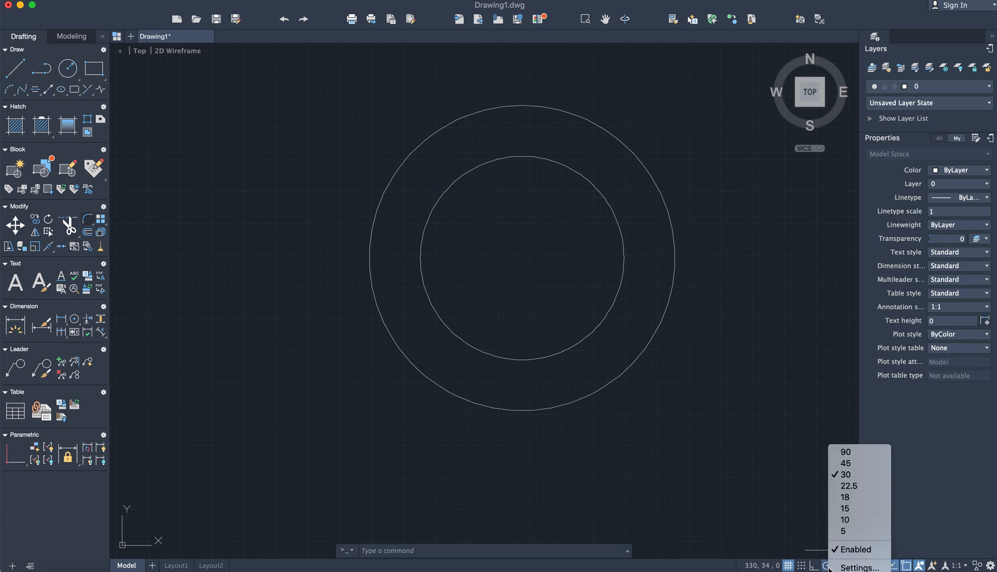
mouse_move(847, 475)
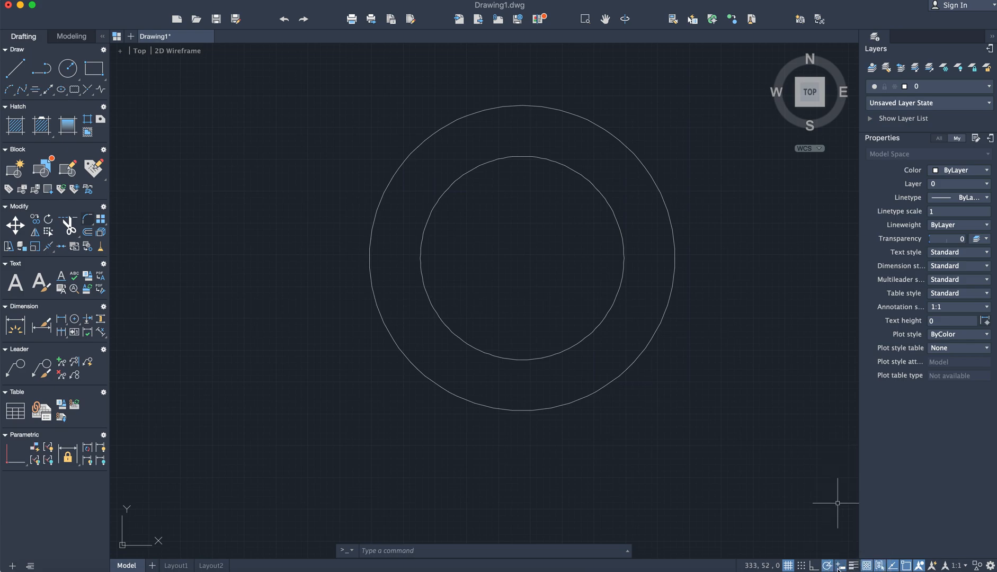
click(836, 566)
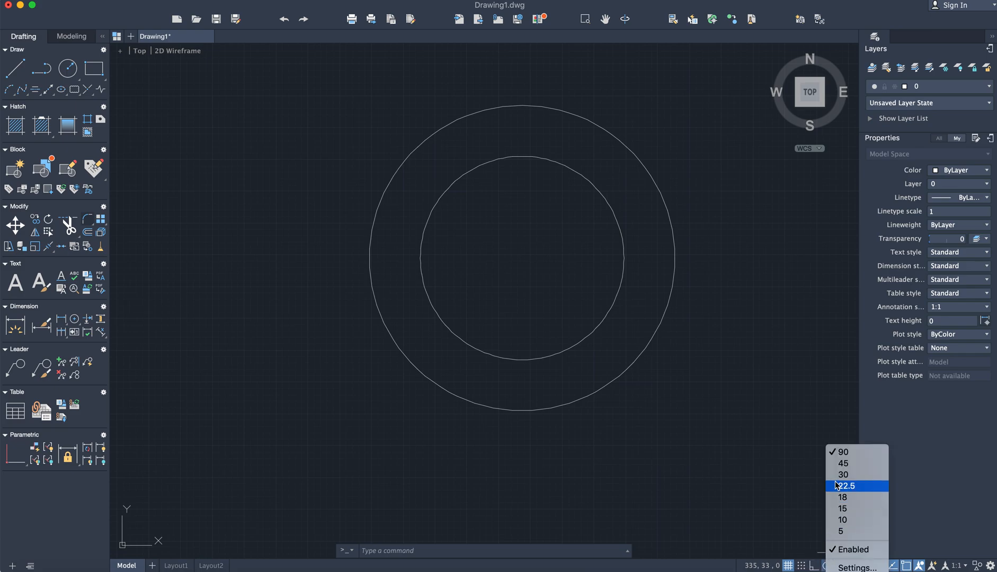
click(847, 485)
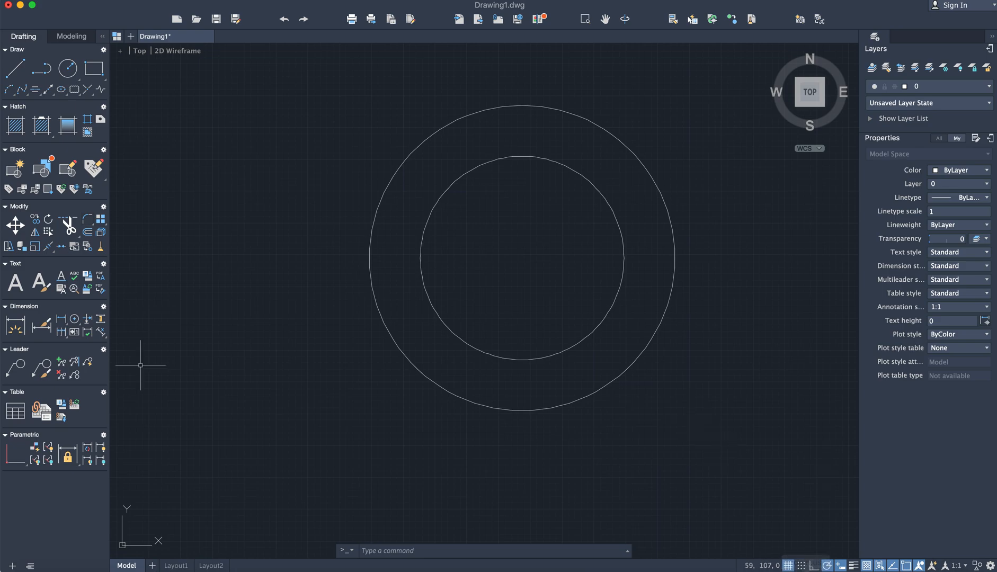
Draw radial lines from the common centre to the outer circle at 30° steps on the right half.
click(13, 68)
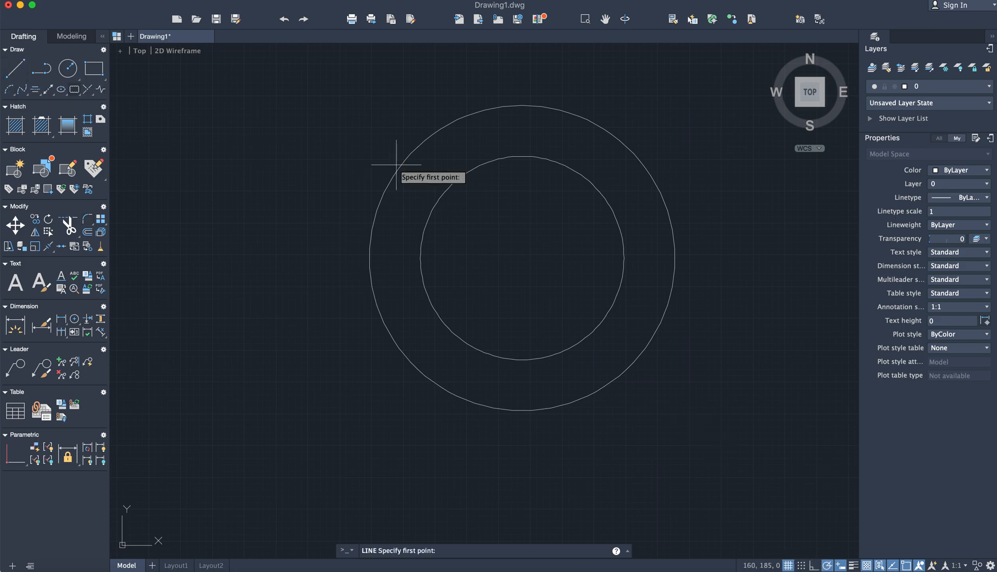
mouse_move(553, 190)
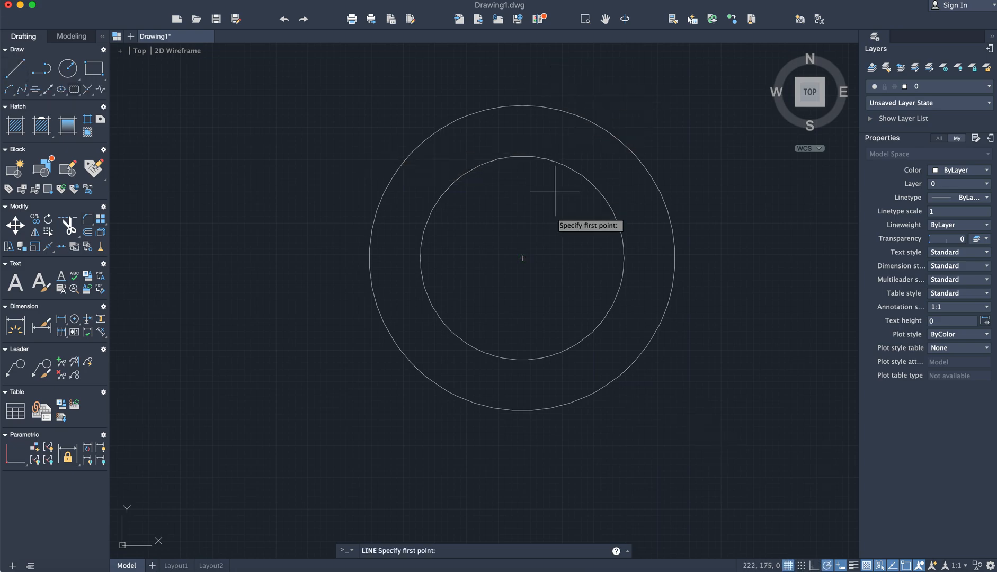
mouse_move(519, 258)
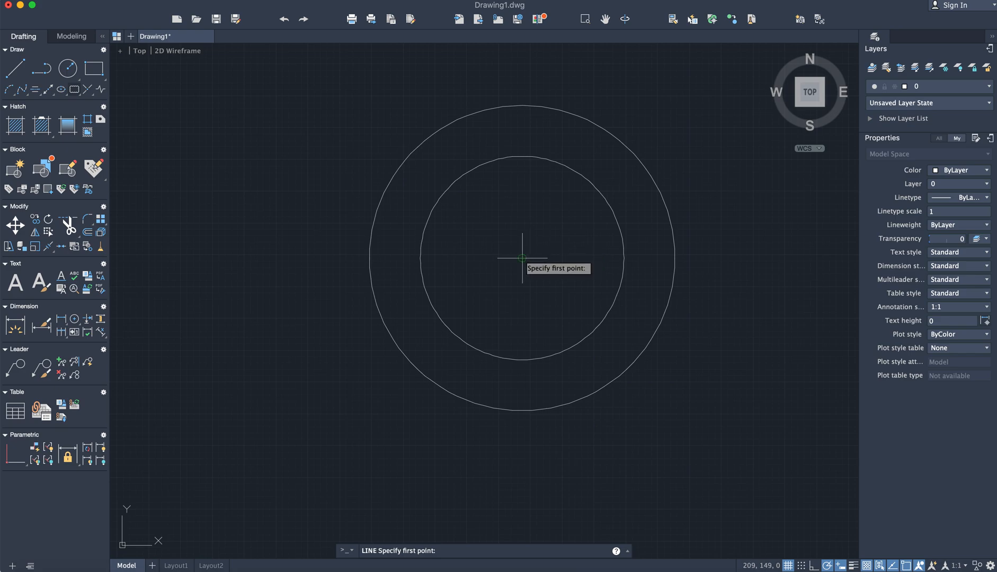
click(520, 258)
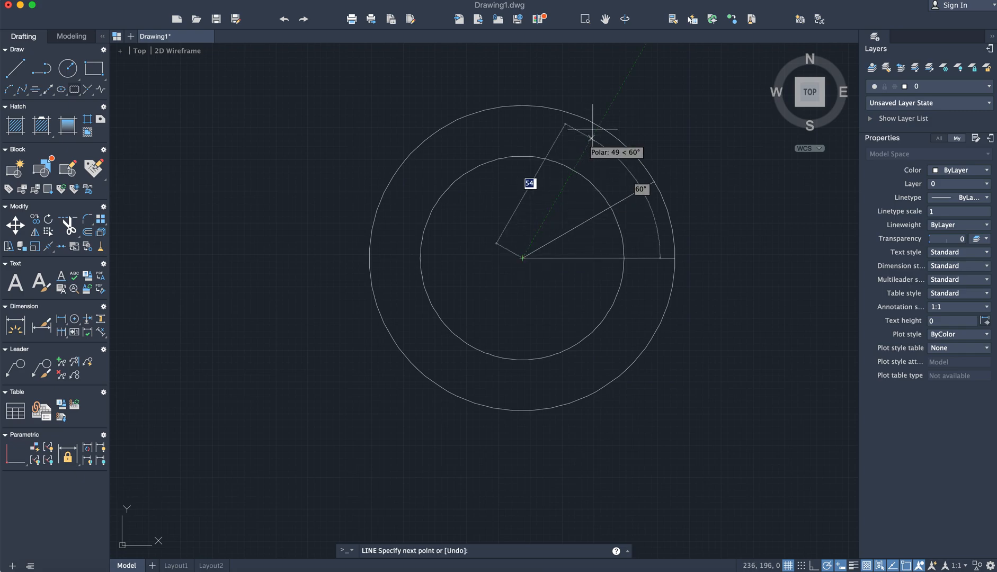
click(591, 129)
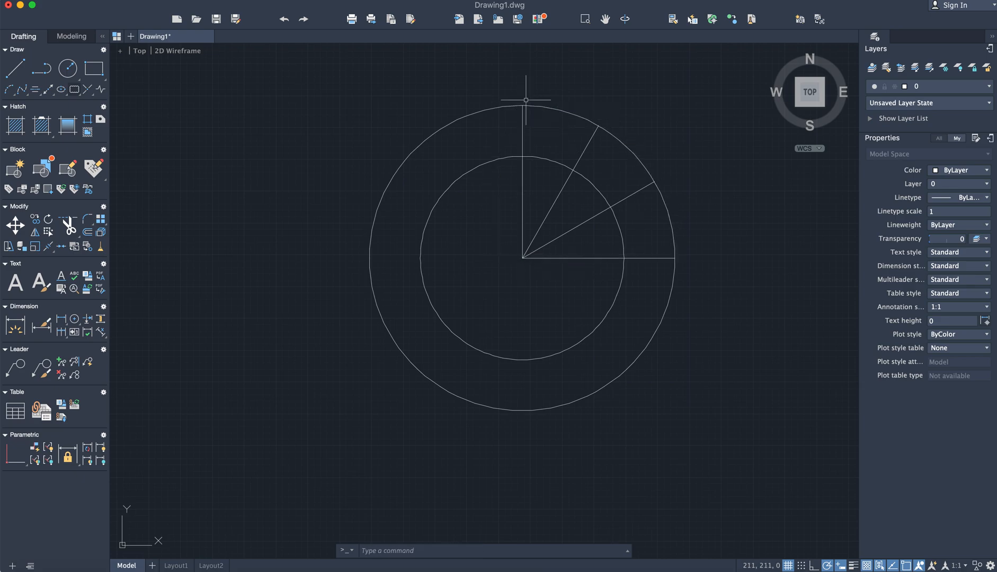
mouse_move(479, 160)
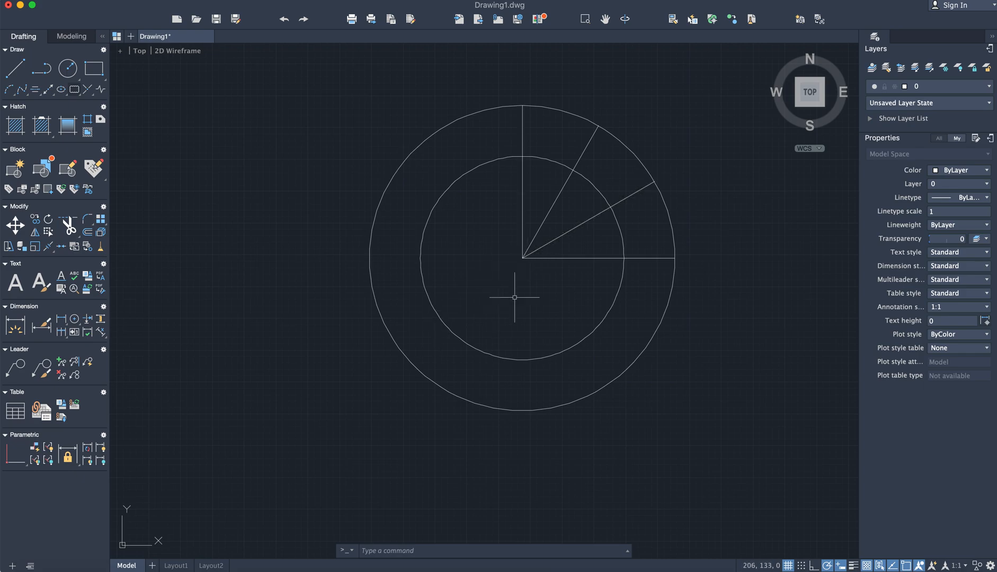
mouse_move(538, 261)
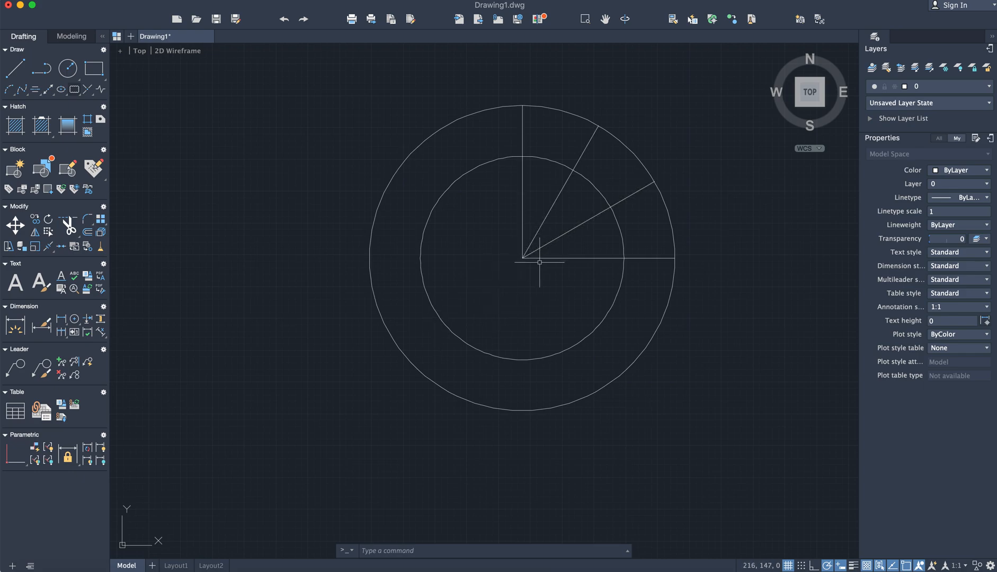
click(12, 67)
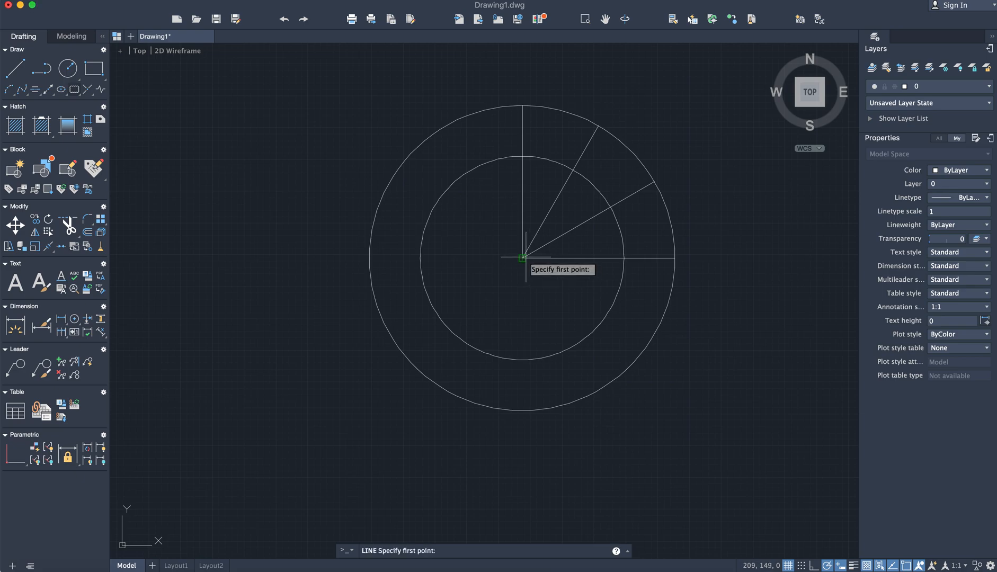
click(522, 258)
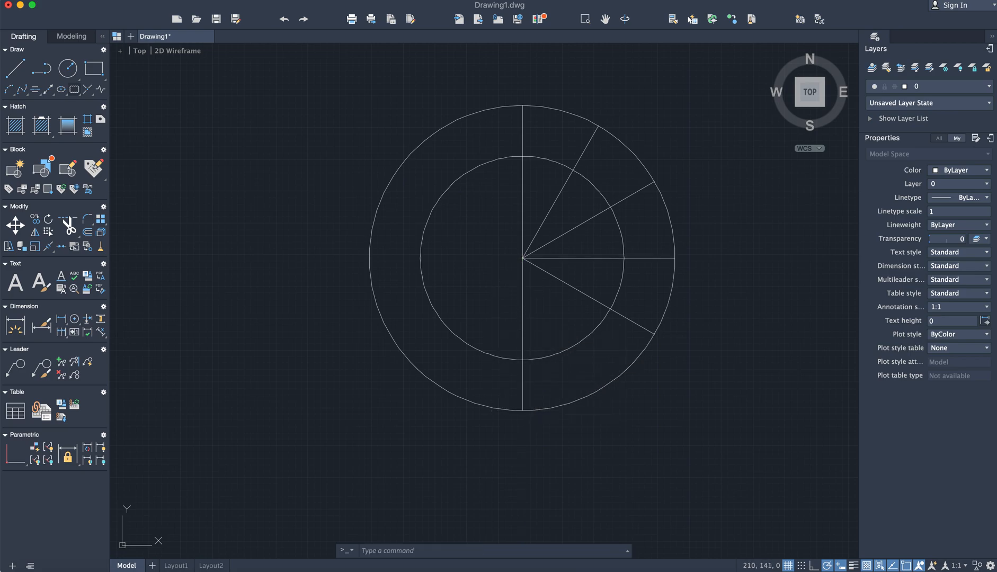
click(623, 407)
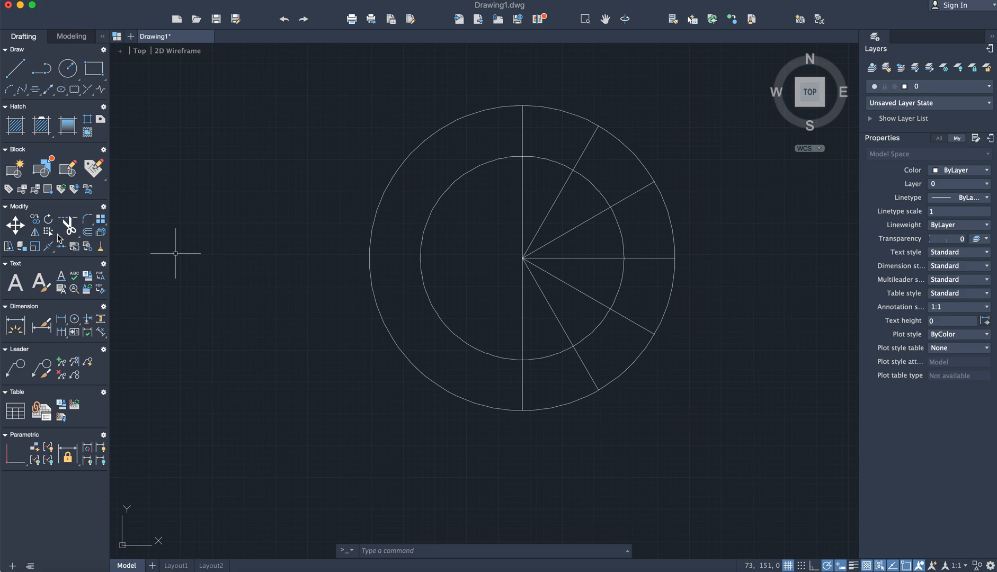
Extend the radial lines through the centre to give twelve lines around the full ring.
click(69, 225)
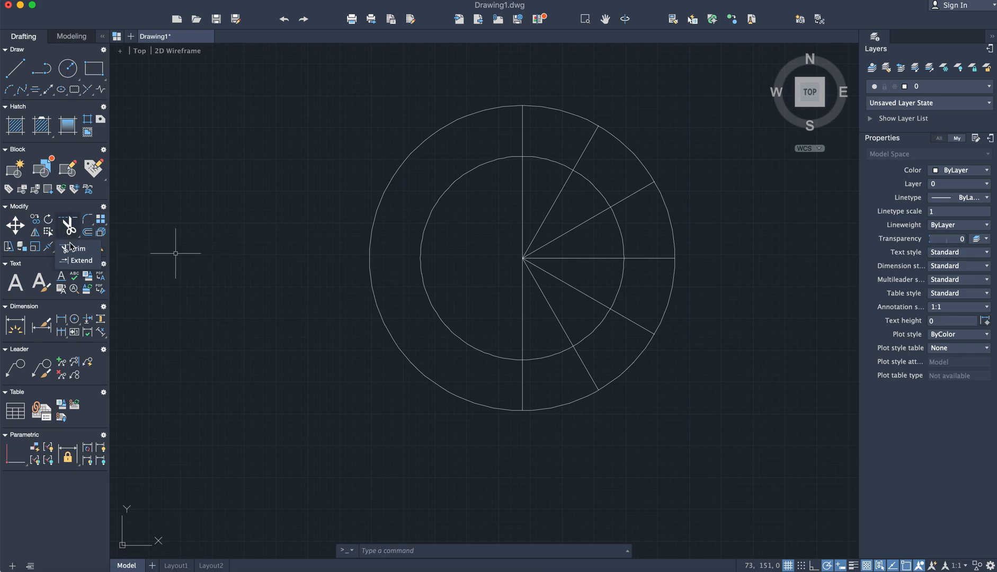
click(81, 260)
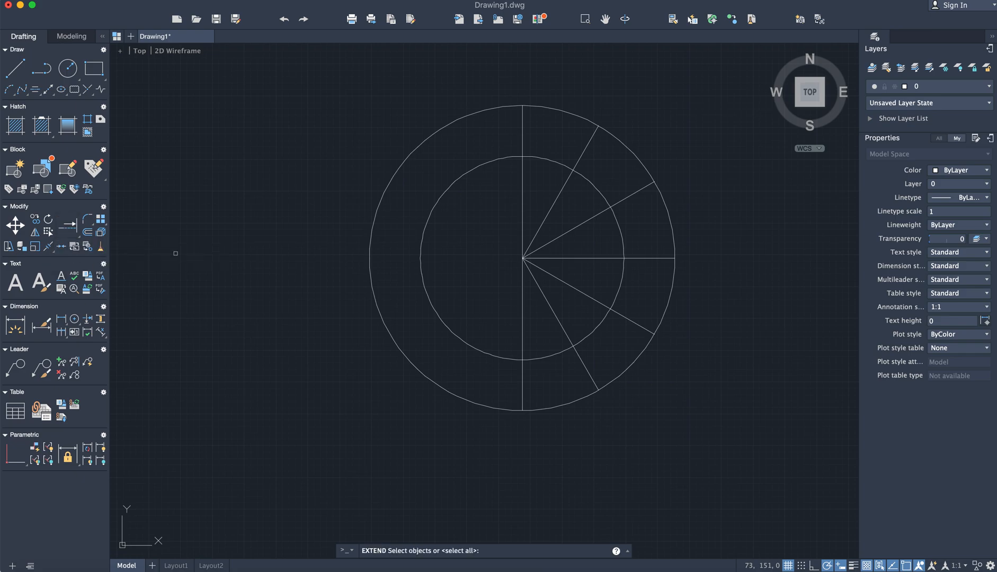
mouse_move(495, 248)
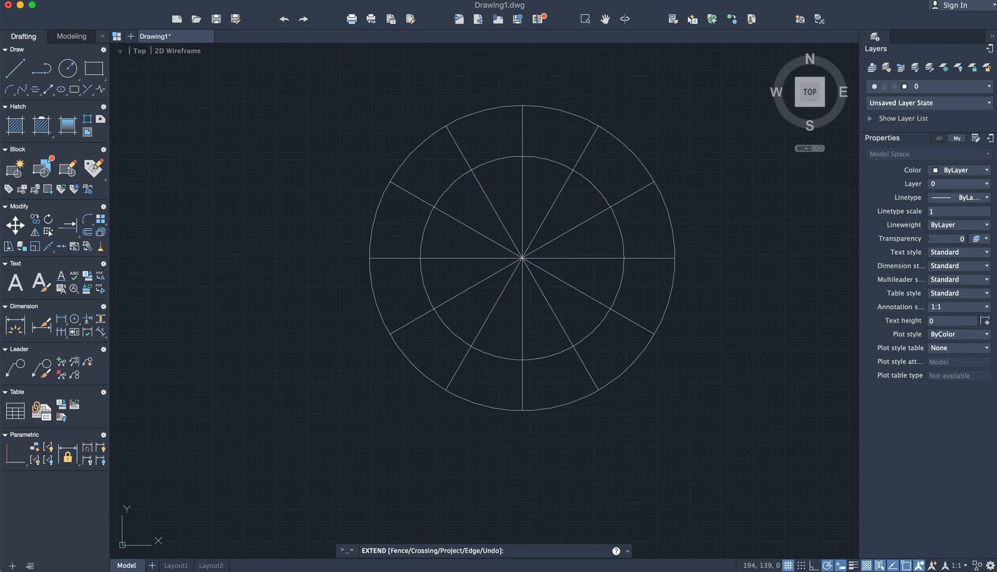
click(521, 320)
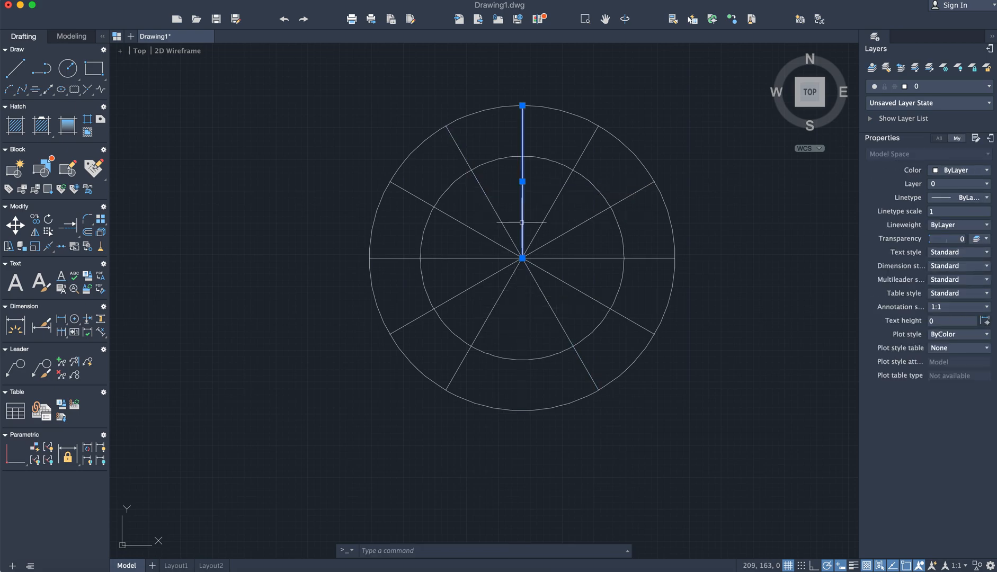
click(522, 256)
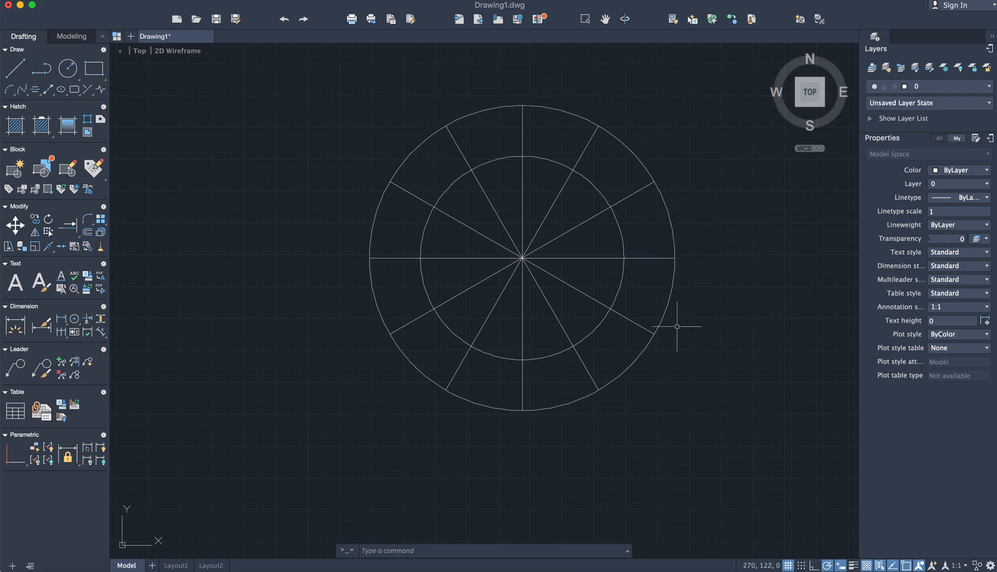
mouse_move(463, 181)
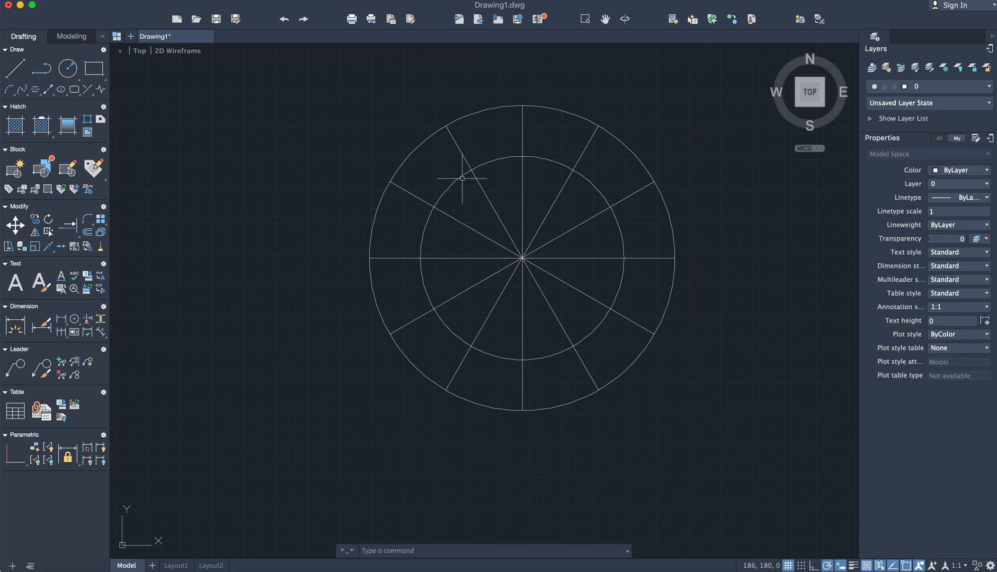
mouse_move(572, 351)
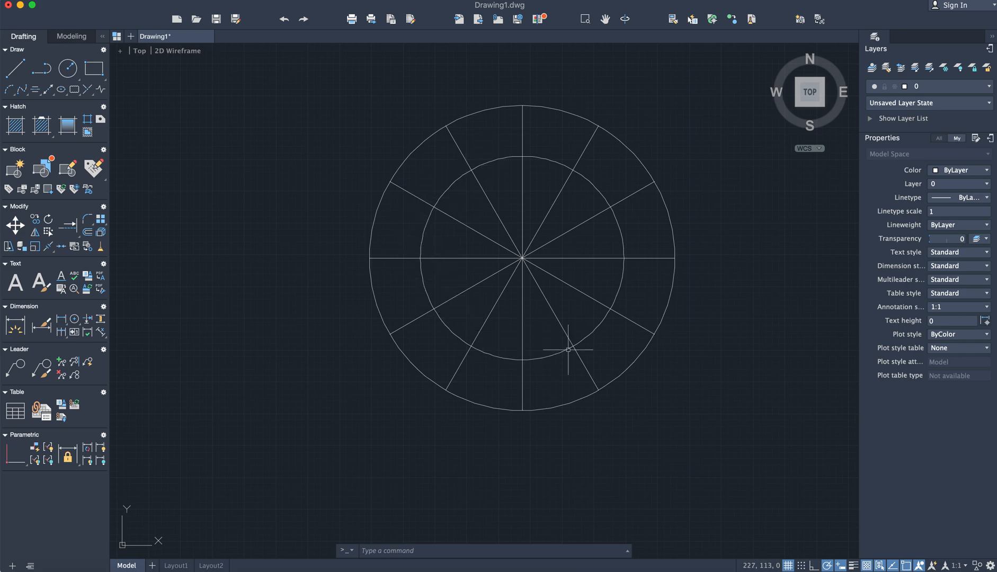
mouse_move(534, 161)
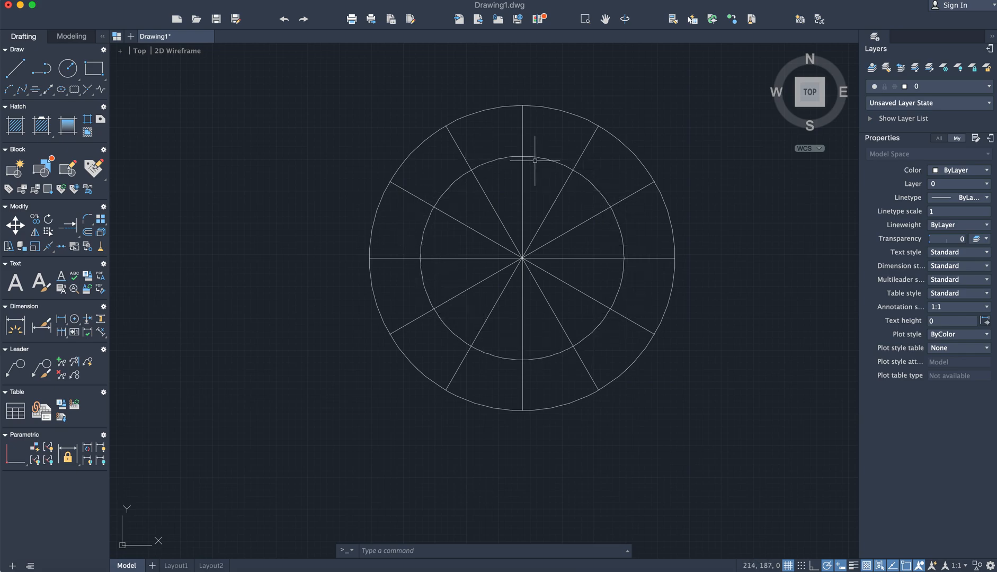
mouse_move(433, 185)
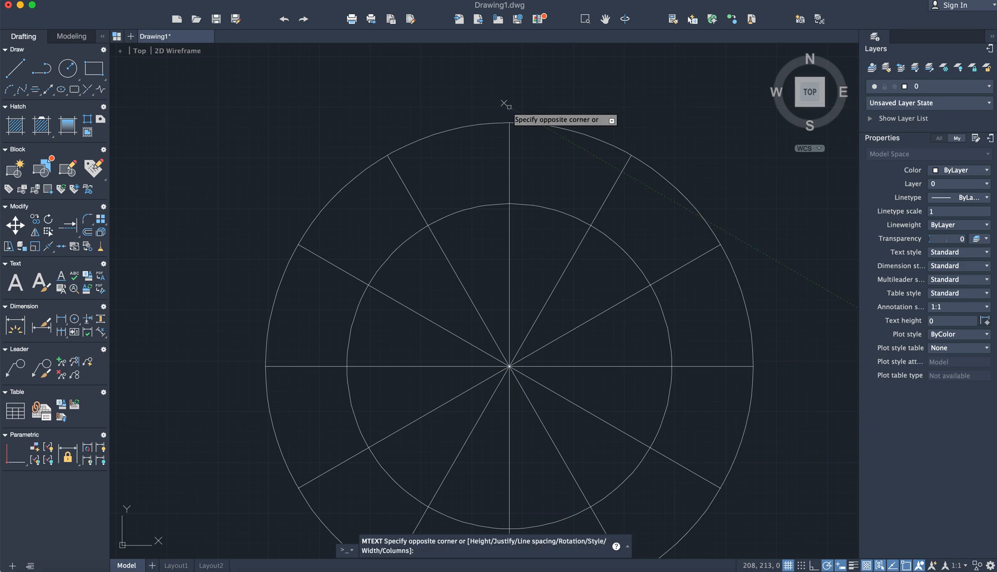
mouse_move(519, 127)
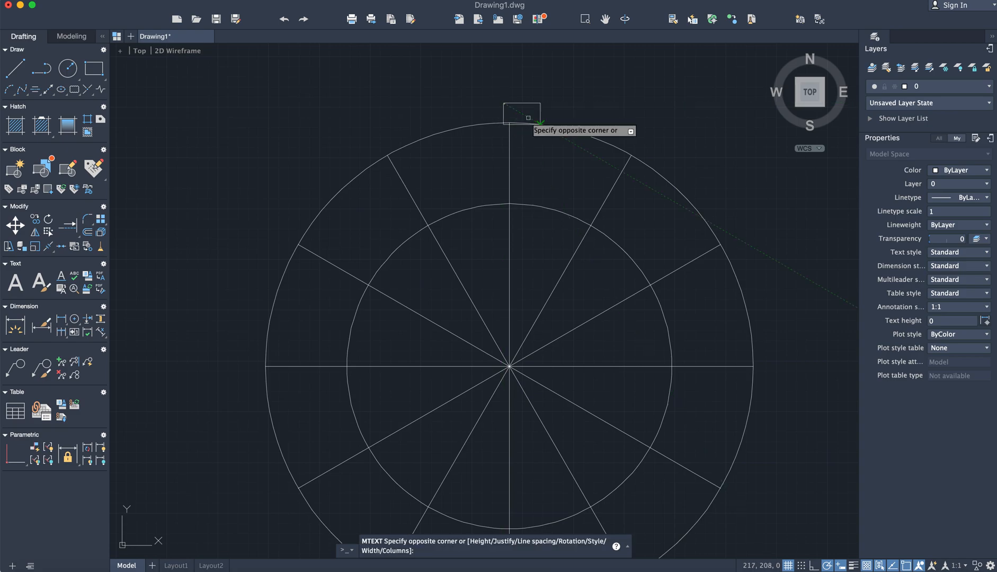
Label the top line 0 and edit the copied label on the next line to 1.
click(528, 116)
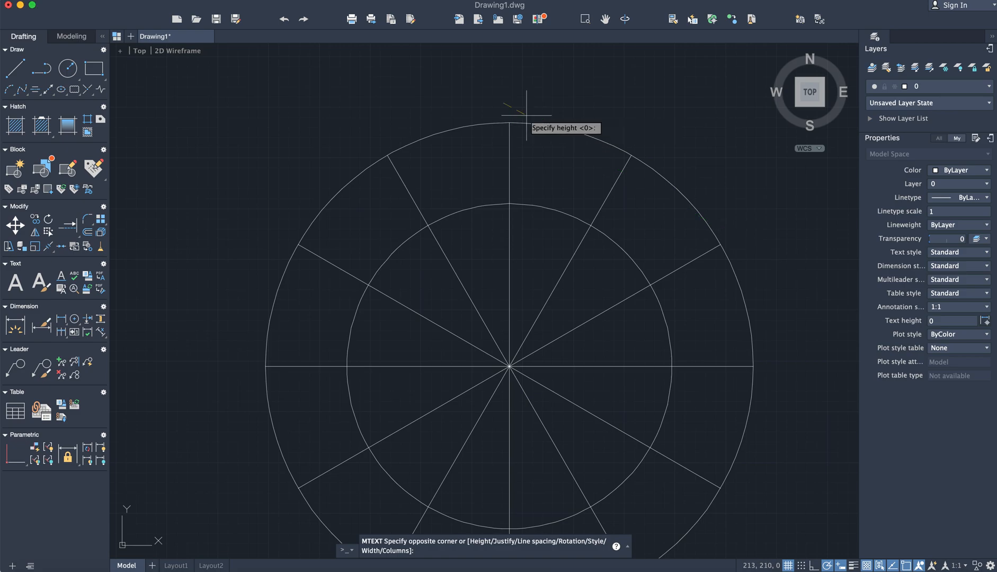
text(abc)
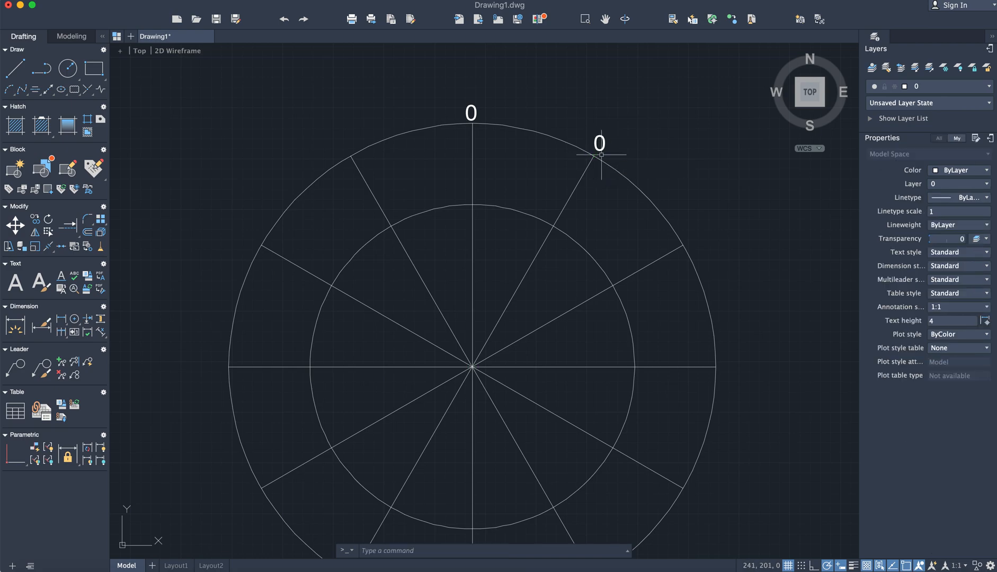
double_click(599, 143)
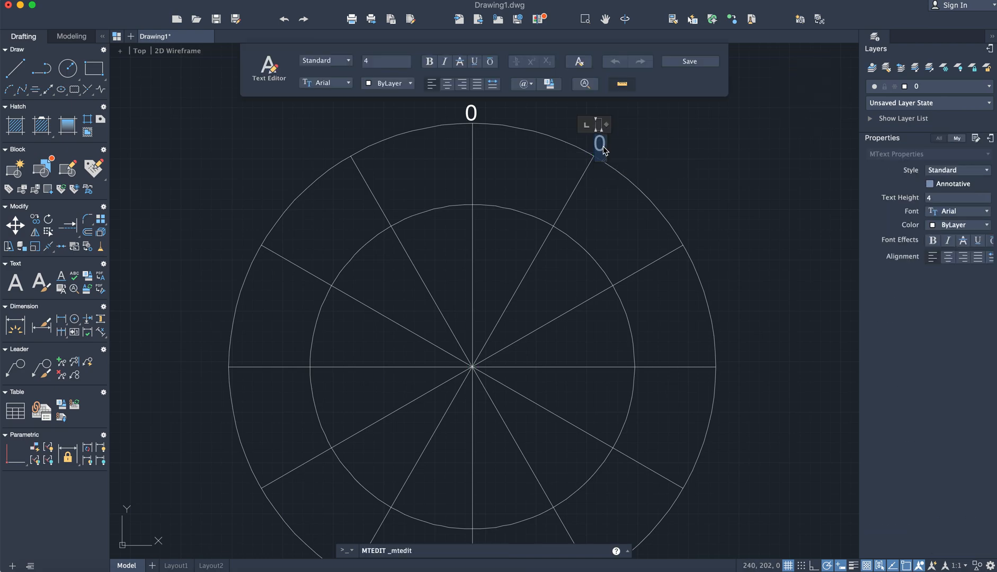
text(1)
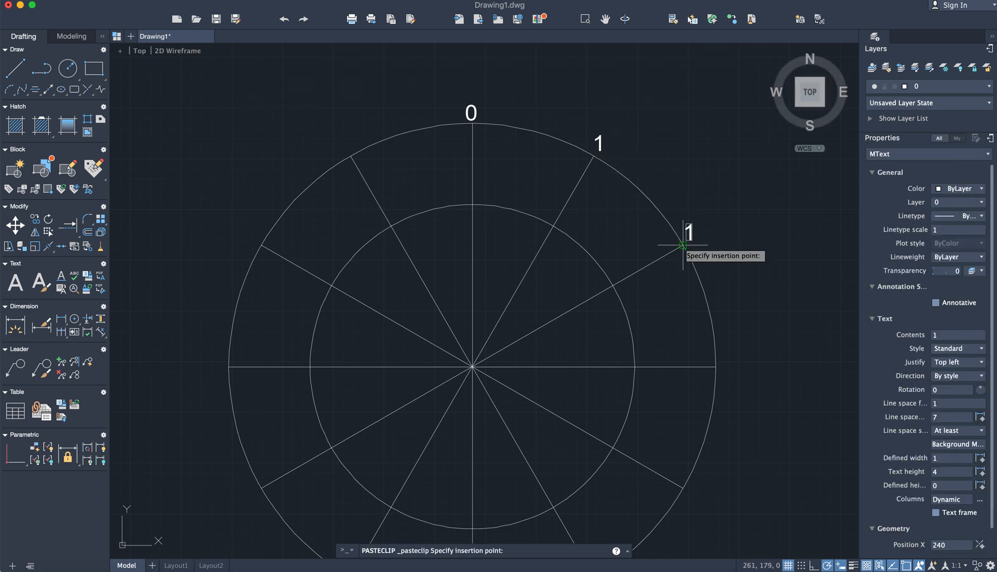
Place a copy of the 1 label at the end of the next radial line.
click(682, 257)
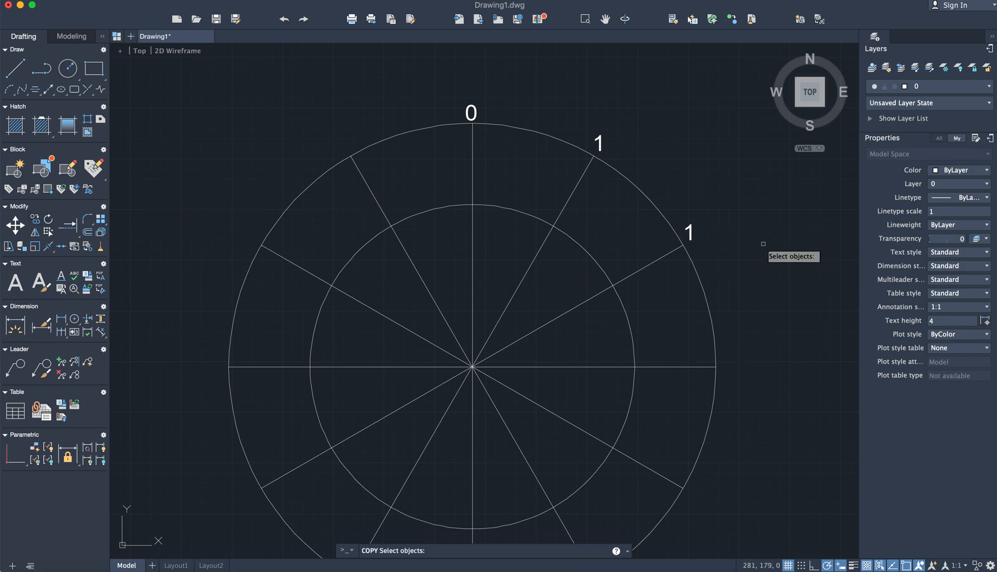
mouse_move(682, 259)
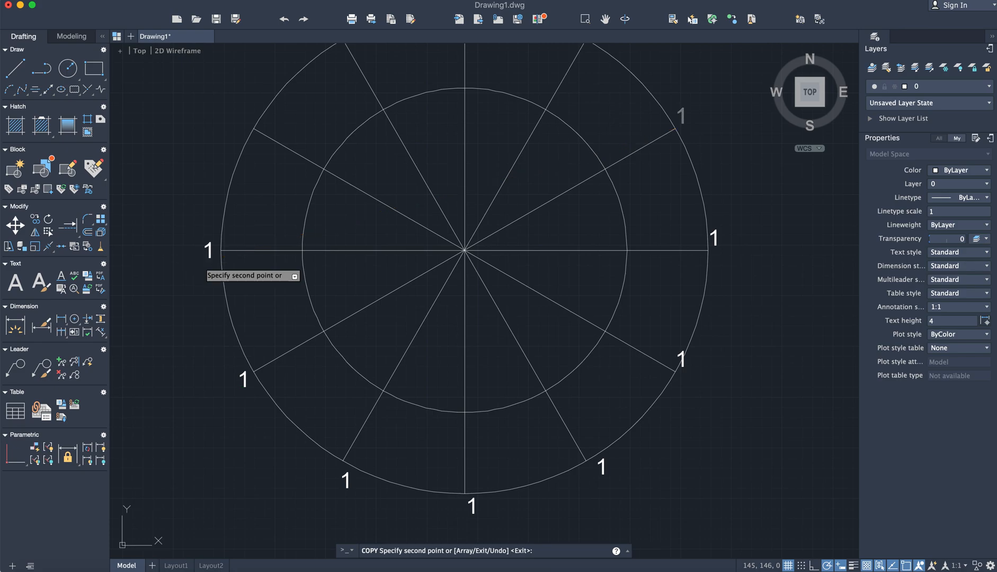
mouse_move(235, 126)
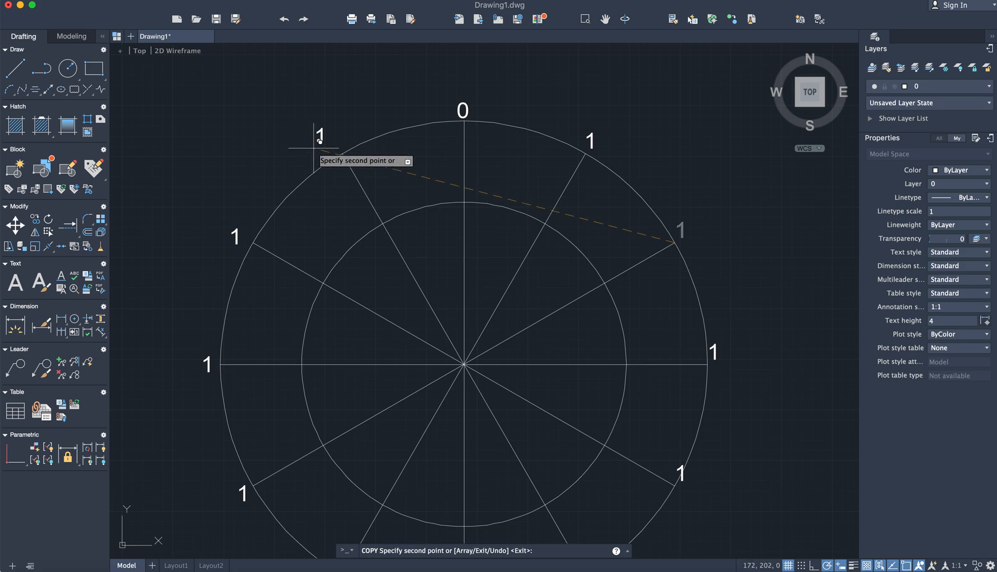
mouse_move(320, 144)
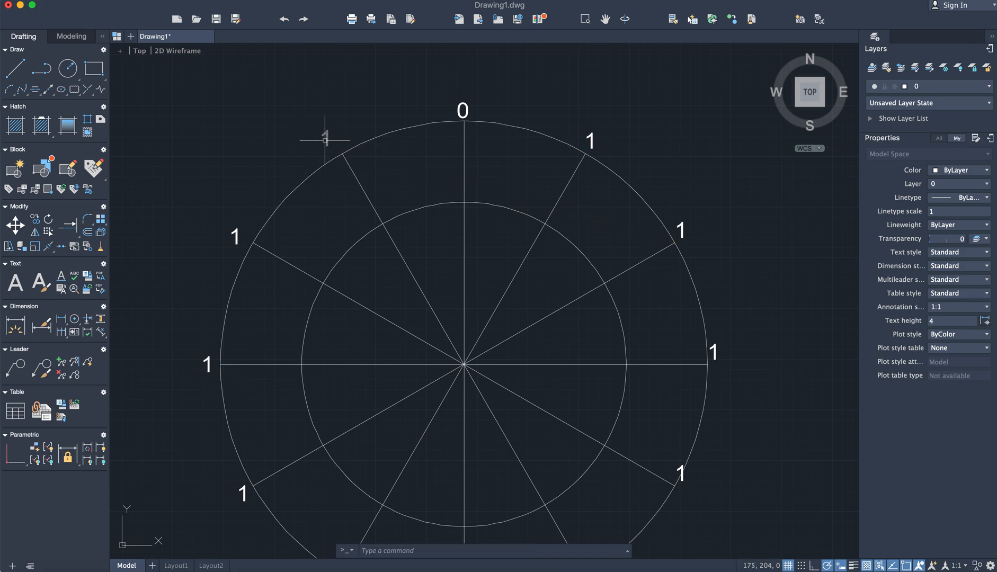
Renumber the left-side labels 11, 10 and 9 and pick the lower-left label.
click(326, 141)
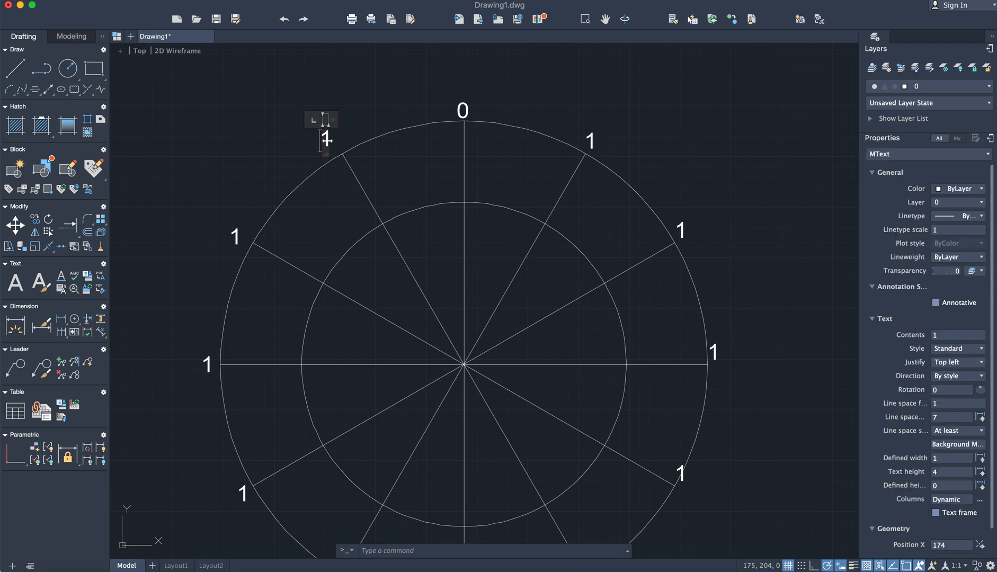
double_click(327, 140)
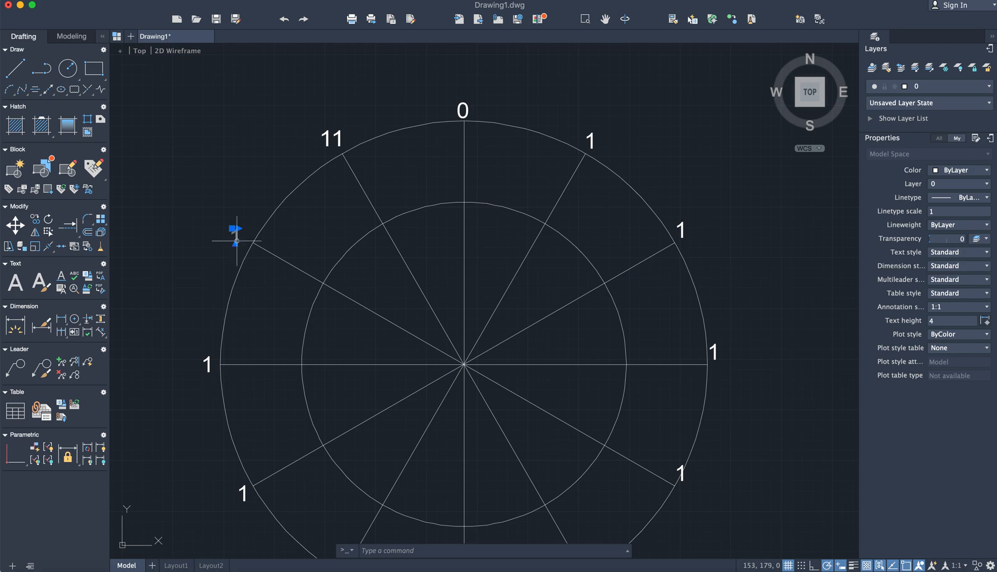
double_click(235, 238)
text(0)
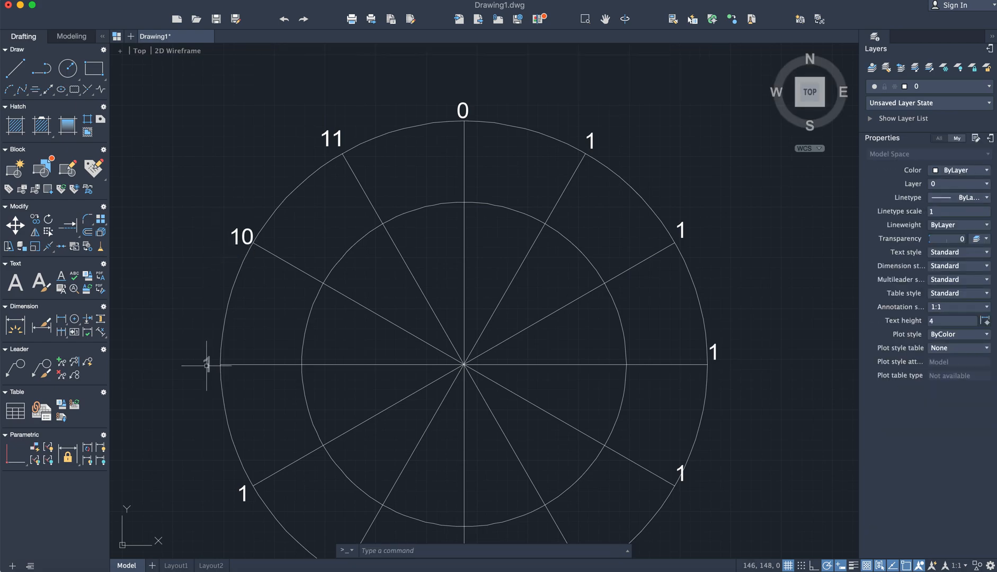
double_click(206, 366)
text(9)
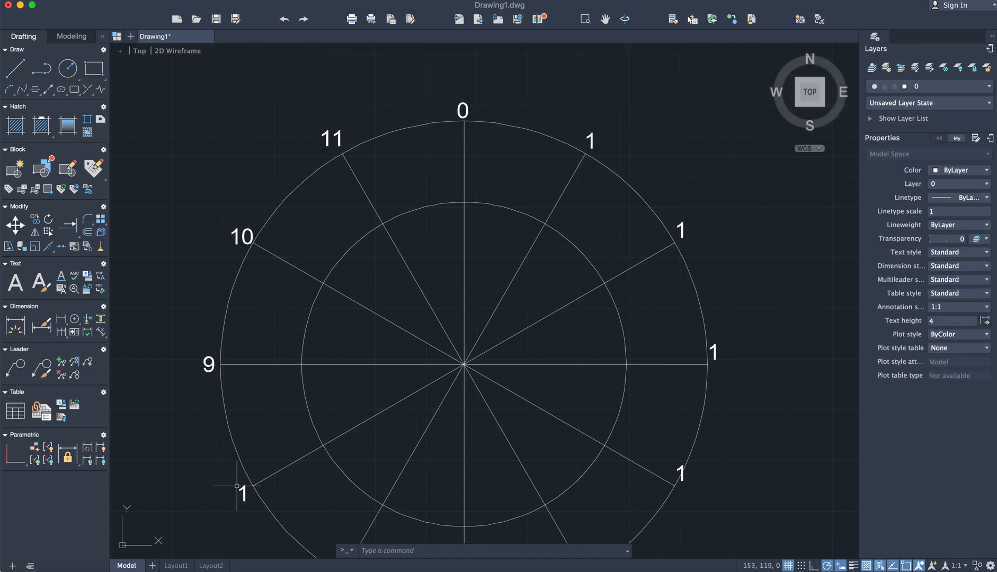
click(244, 495)
text(8)
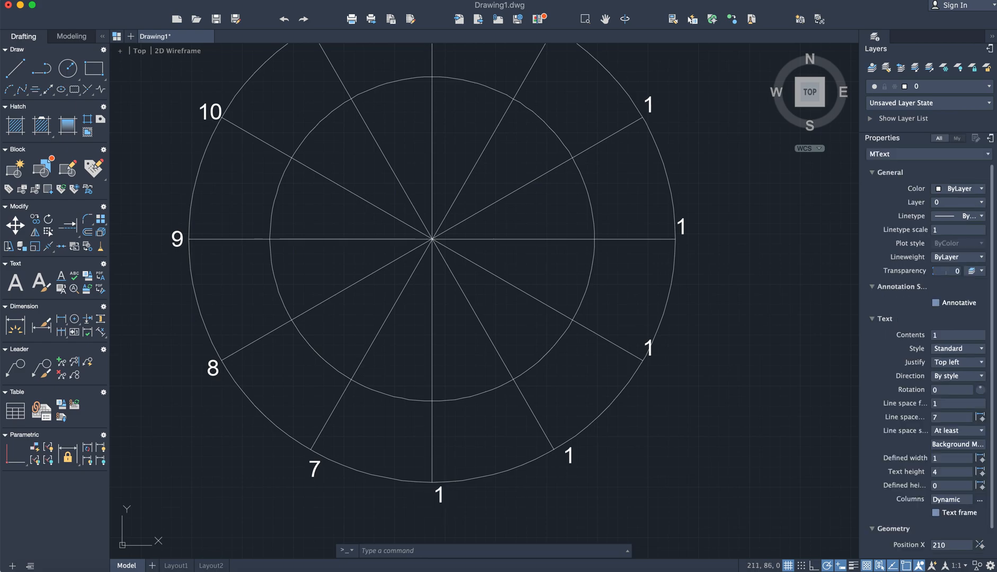
Renumber the lower and right-side labels, including 4 and 2.
double_click(440, 494)
text(6)
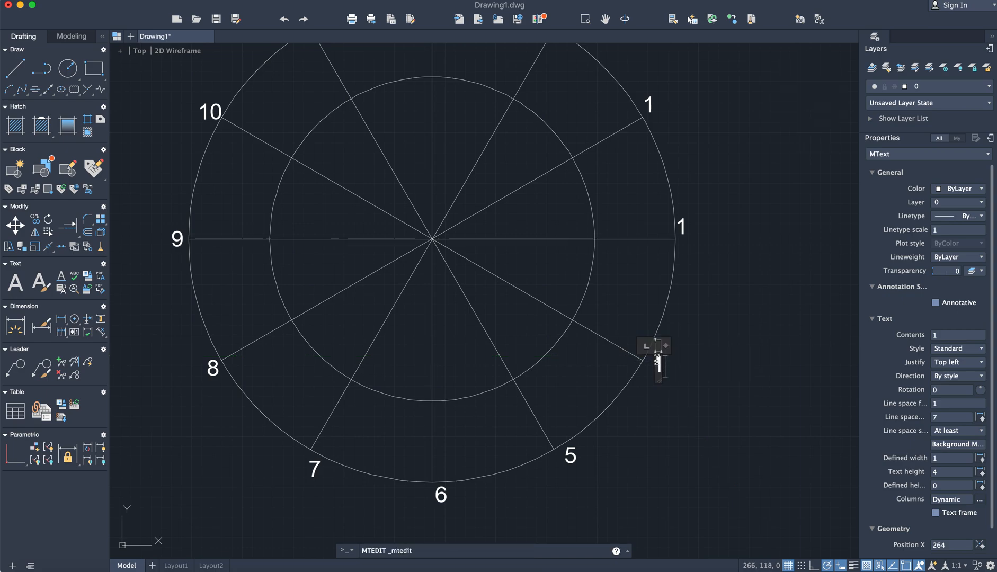
text(4)
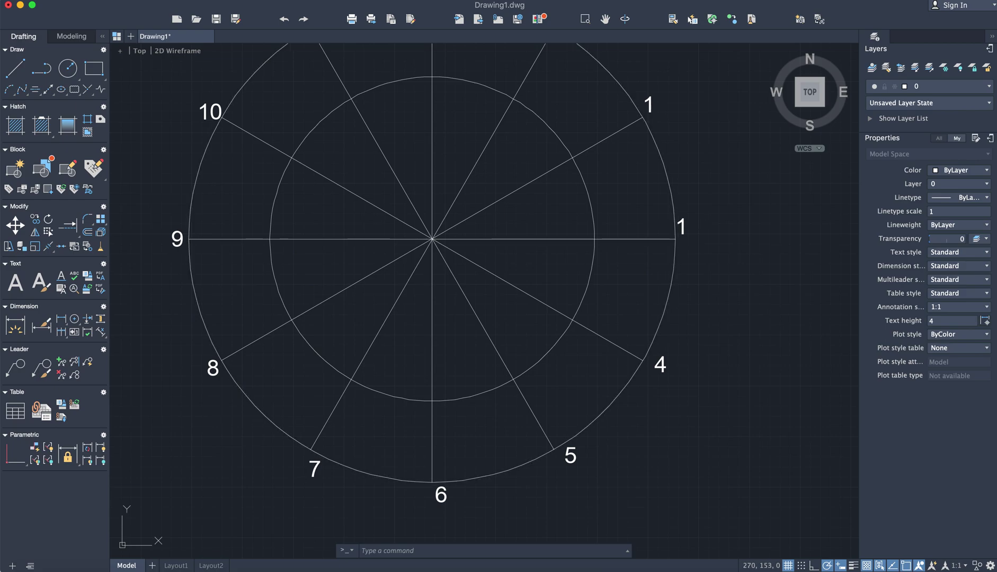
double_click(680, 227)
text(3)
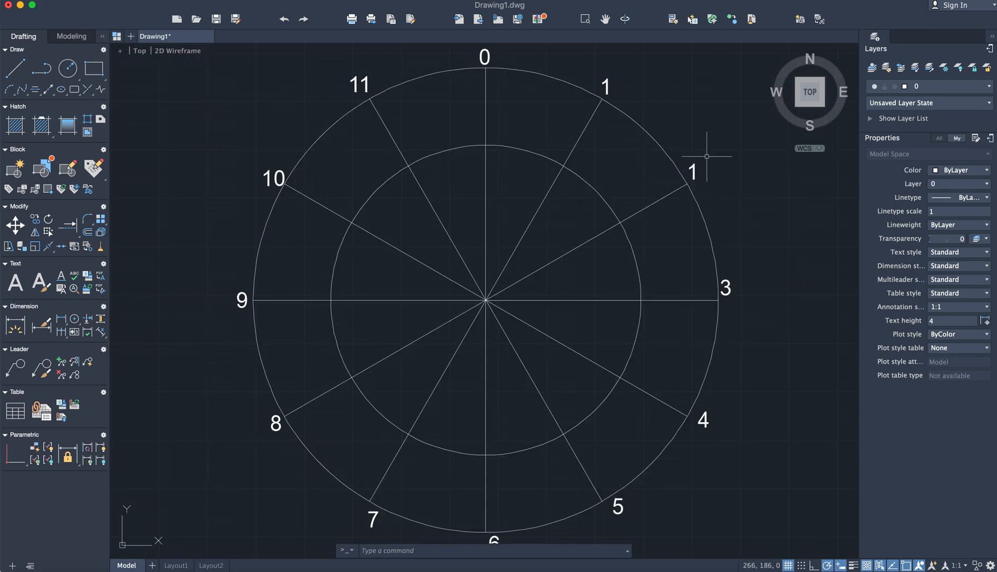
mouse_move(689, 174)
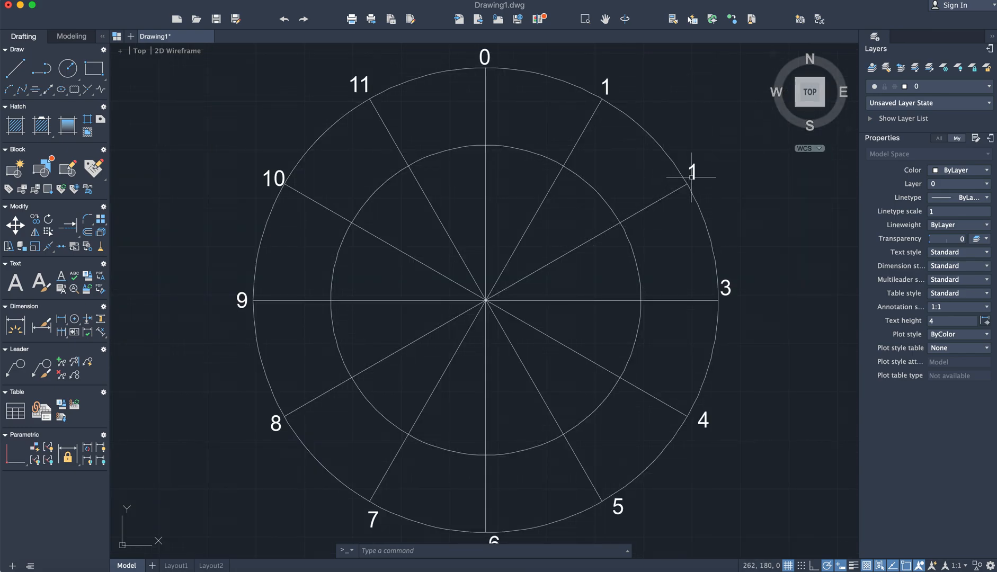
double_click(692, 171)
text(2)
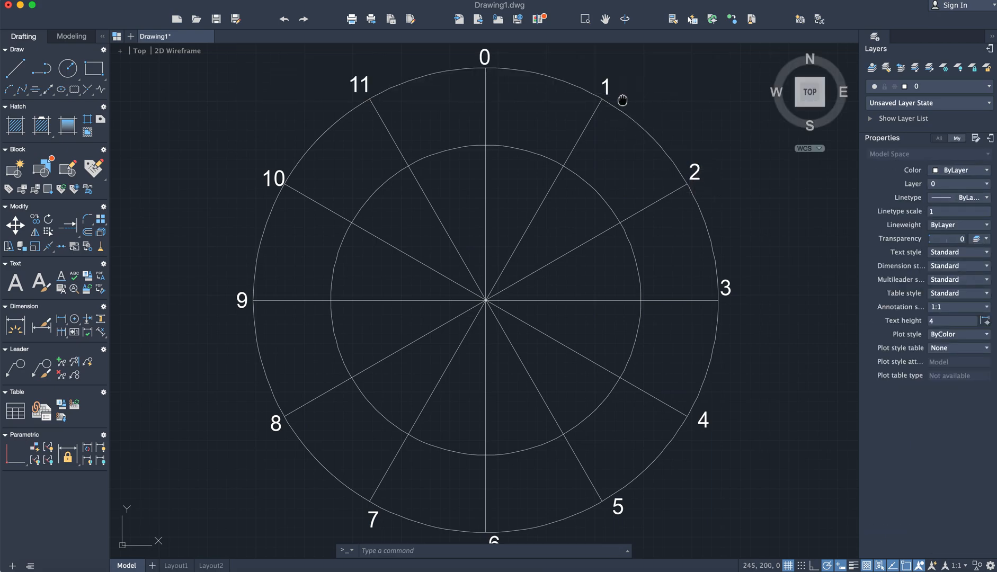
mouse_move(639, 103)
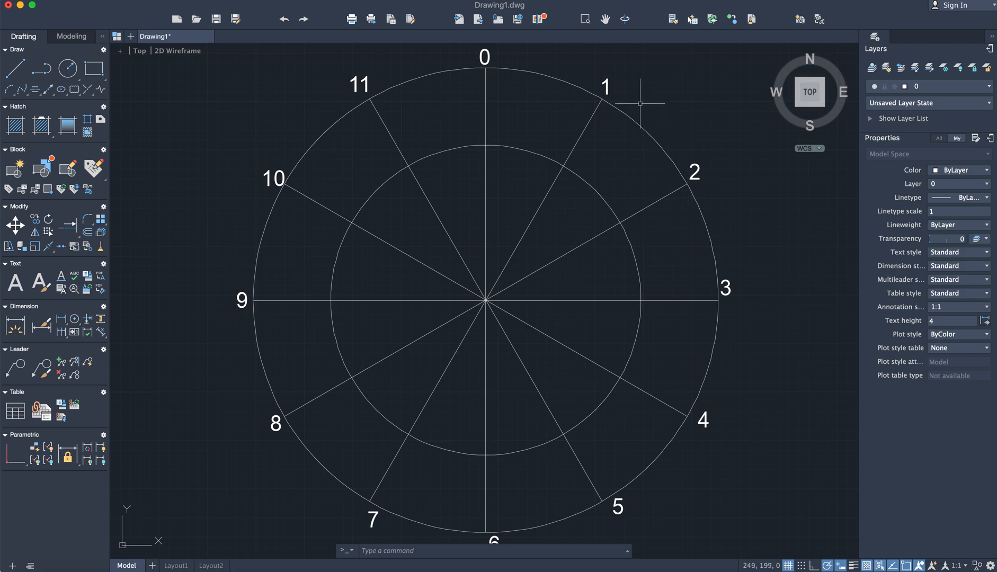
Copy the 1 and 2 labels onto their inner-circle intersections.
click(606, 89)
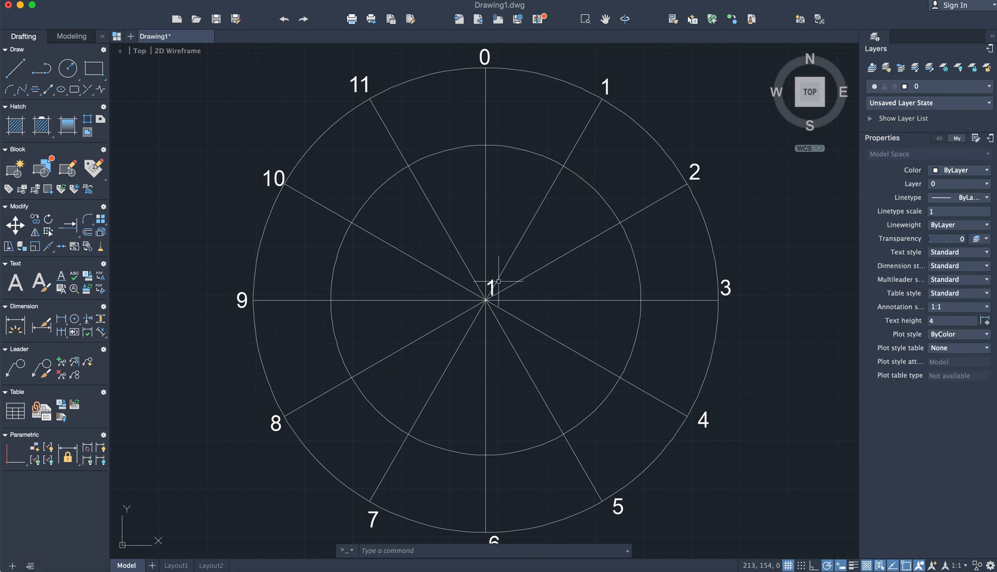
click(487, 278)
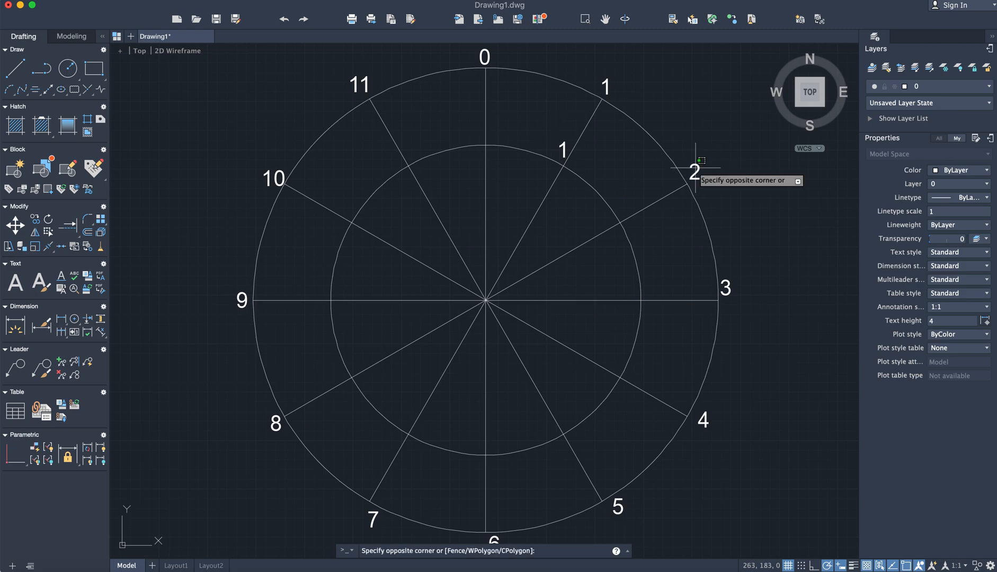
click(693, 171)
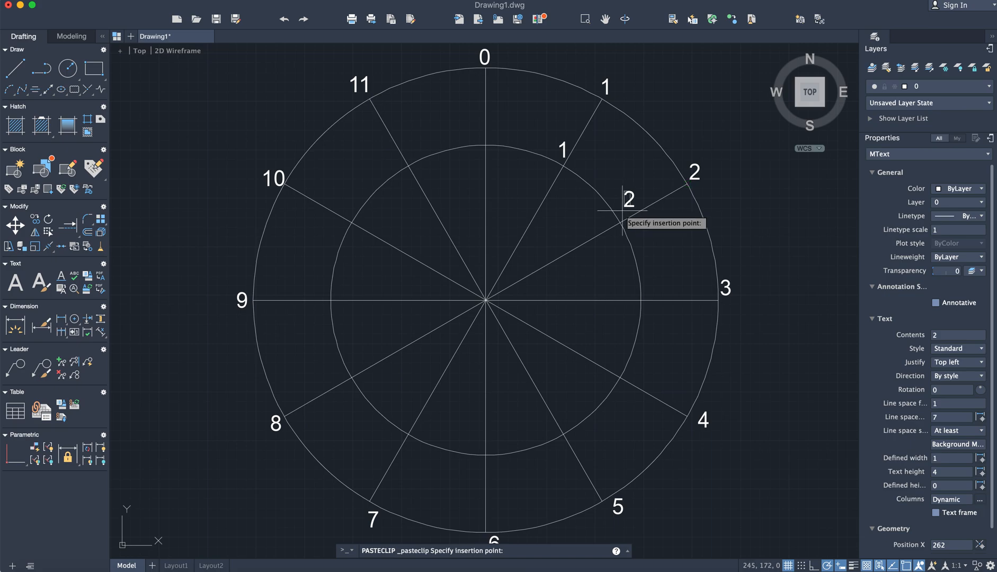
click(487, 314)
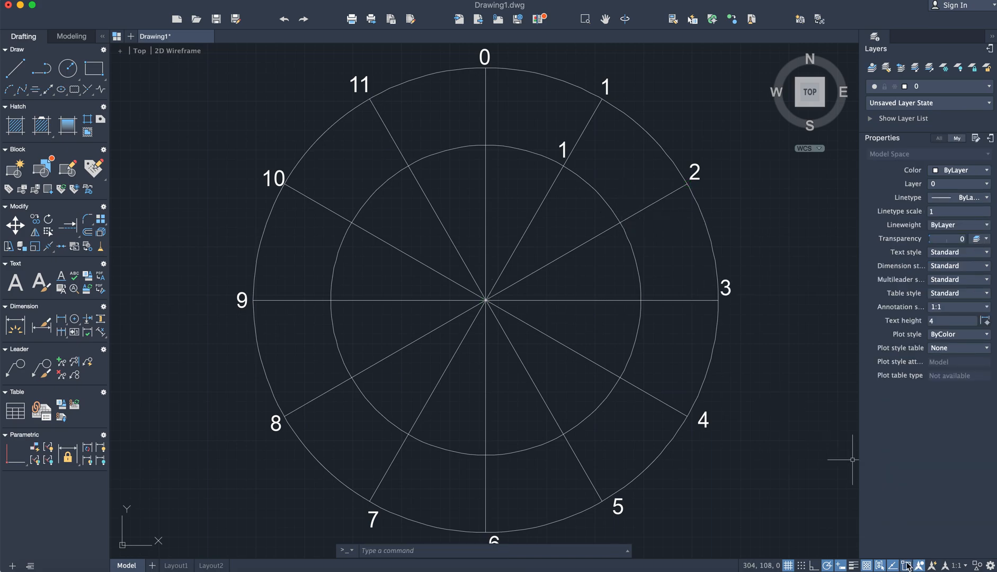
mouse_move(693, 172)
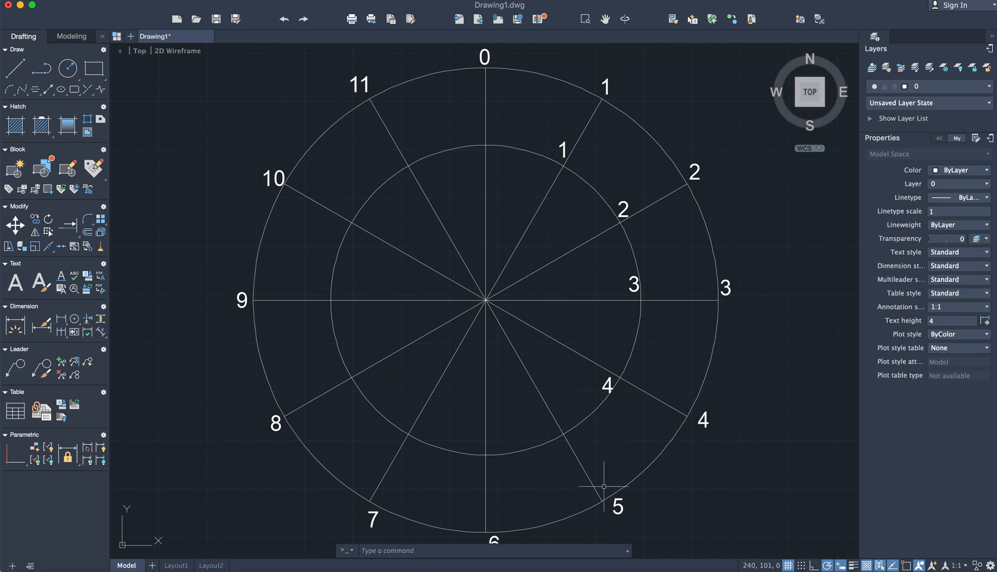
Place the remaining copied numbers, including 10, around the inner circle.
click(616, 507)
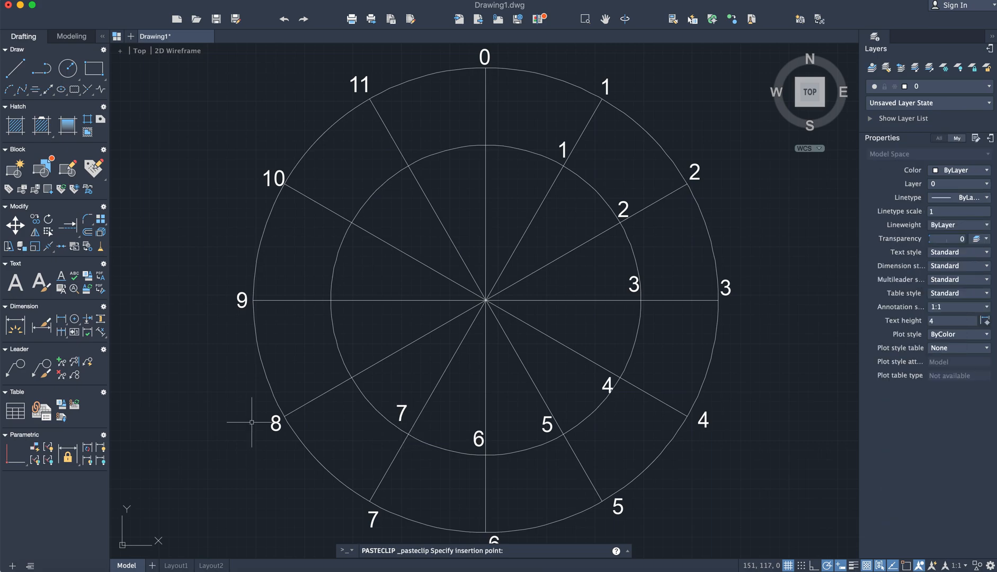
click(274, 424)
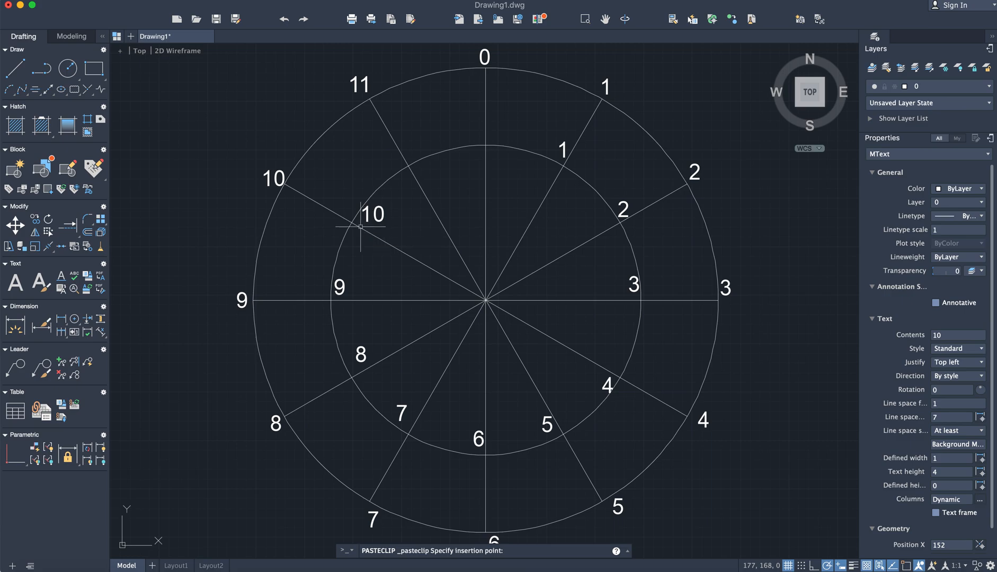
click(356, 85)
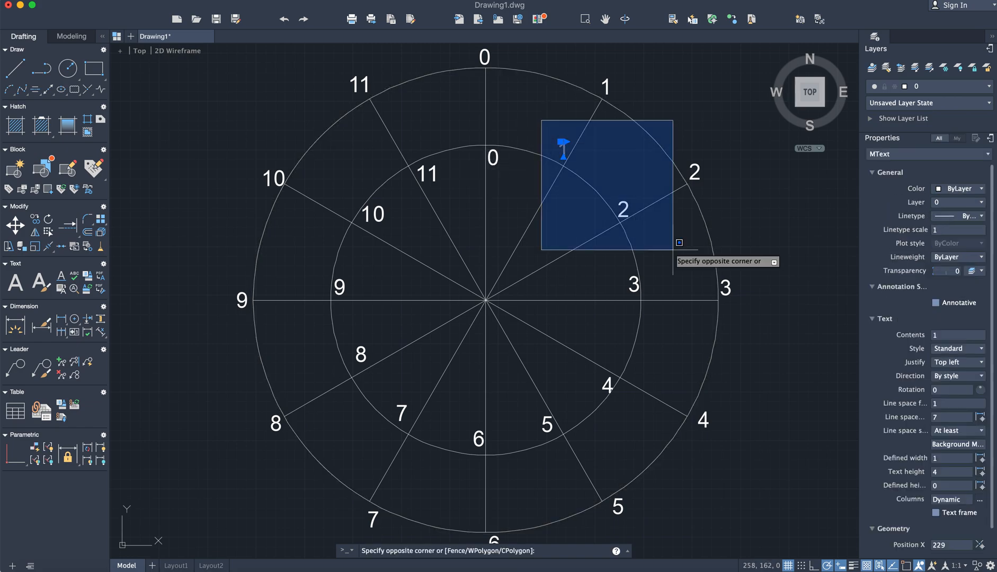
Move the inner-circle labels 1 and 2 inward off their radial lines (M).
text(m)
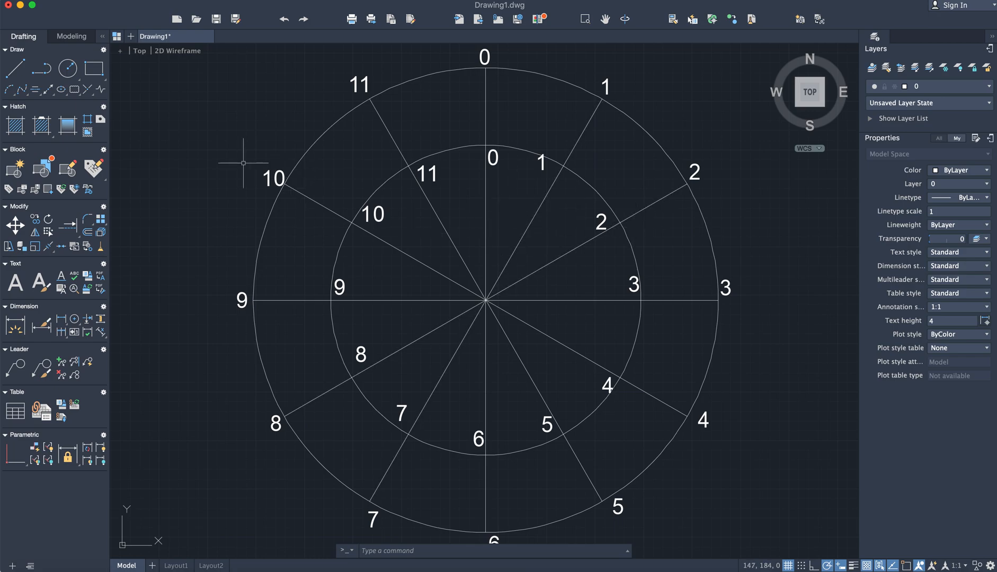
Draw a vertical line down from outer point 1 toward inner point 1's level.
click(13, 68)
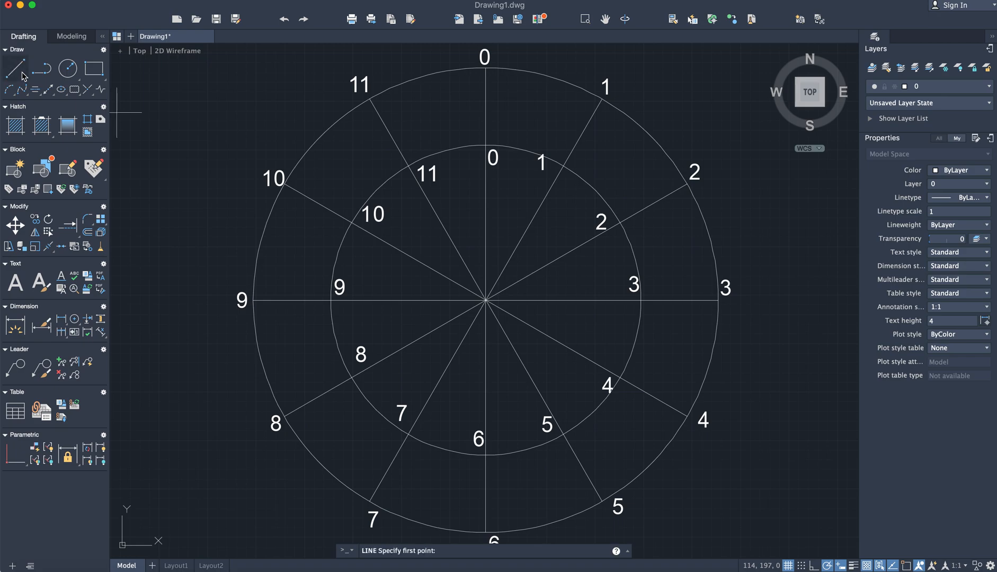
mouse_move(62, 132)
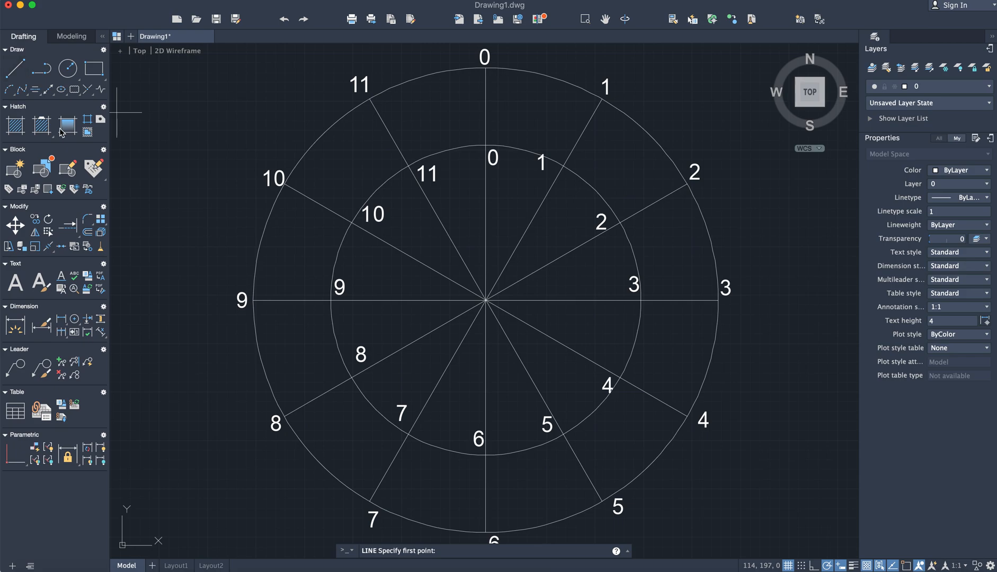
mouse_move(739, 324)
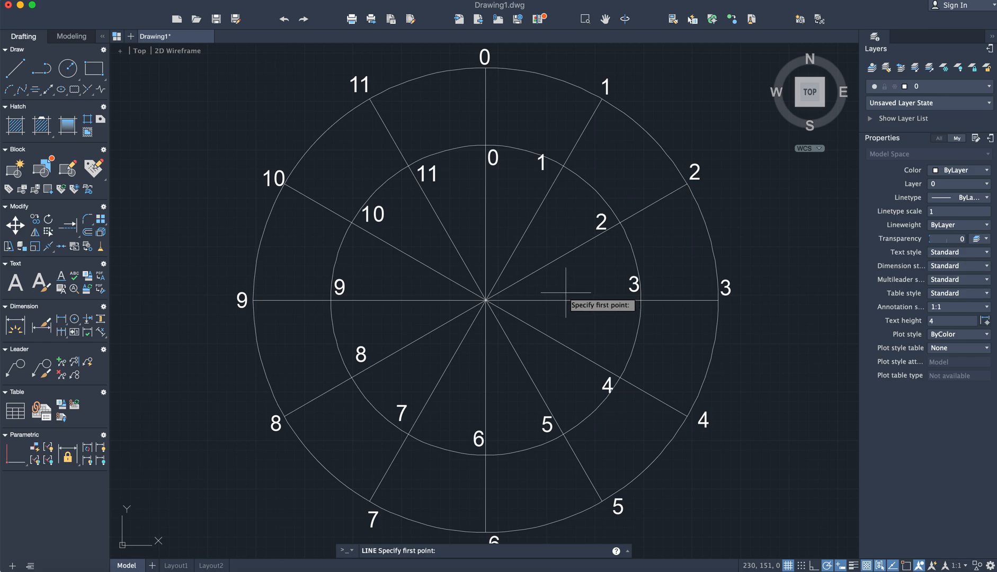
mouse_move(277, 298)
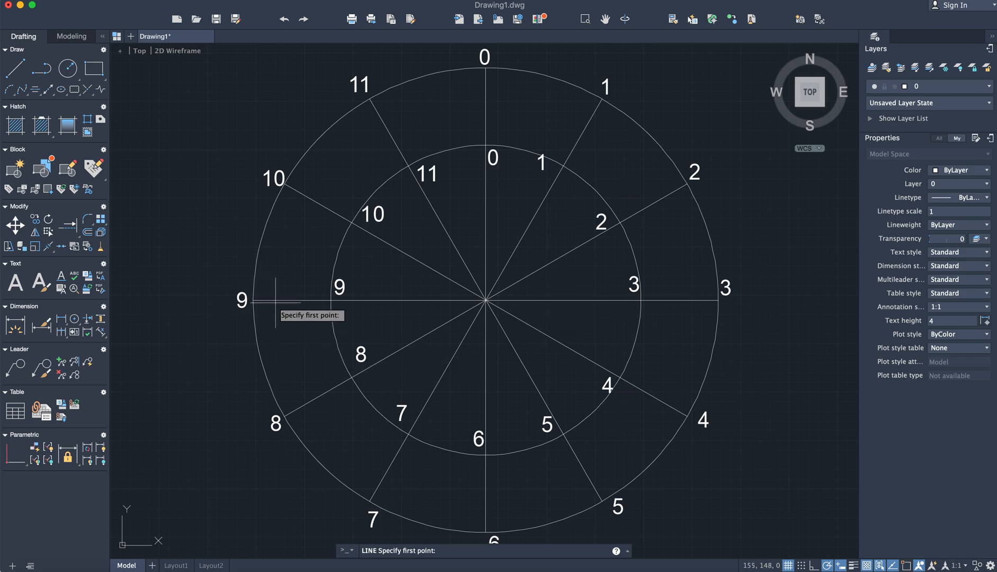
mouse_move(638, 299)
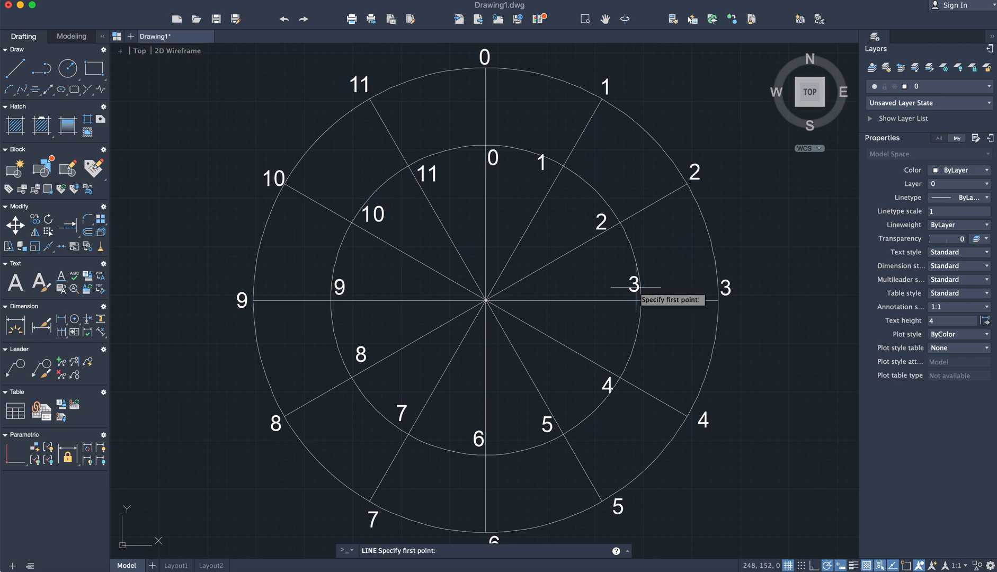
mouse_move(601, 239)
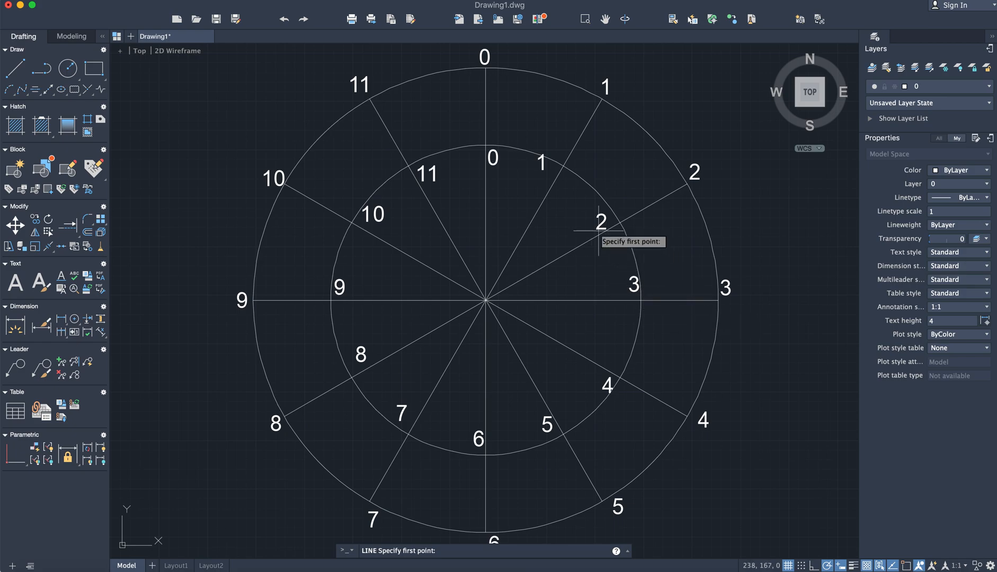
mouse_move(337, 303)
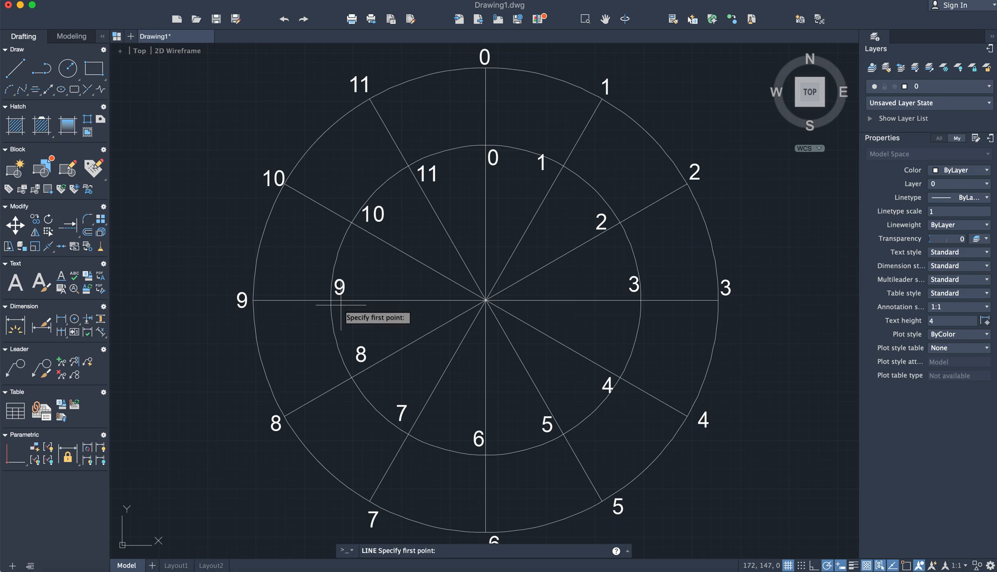
mouse_move(374, 372)
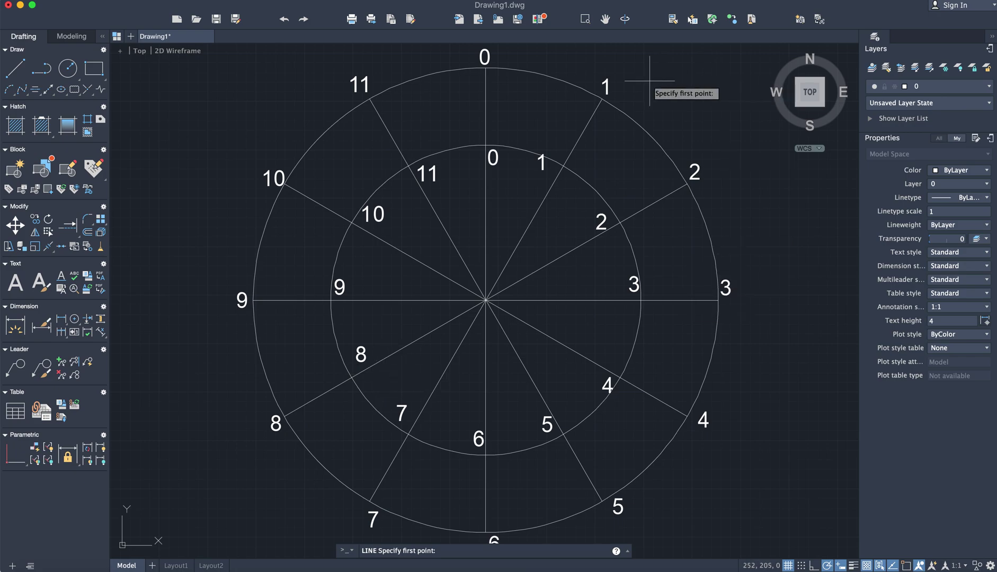
mouse_move(704, 416)
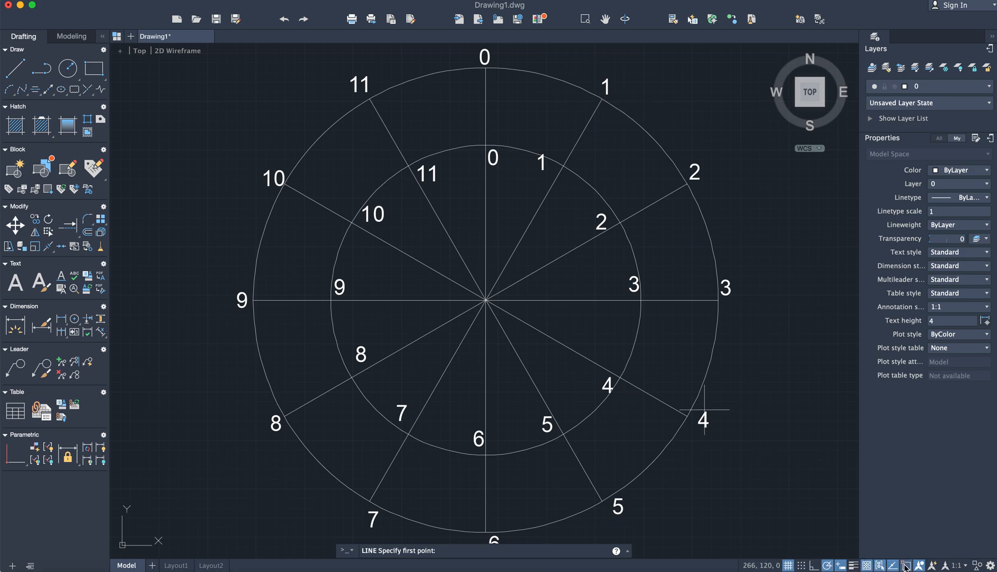
mouse_move(602, 97)
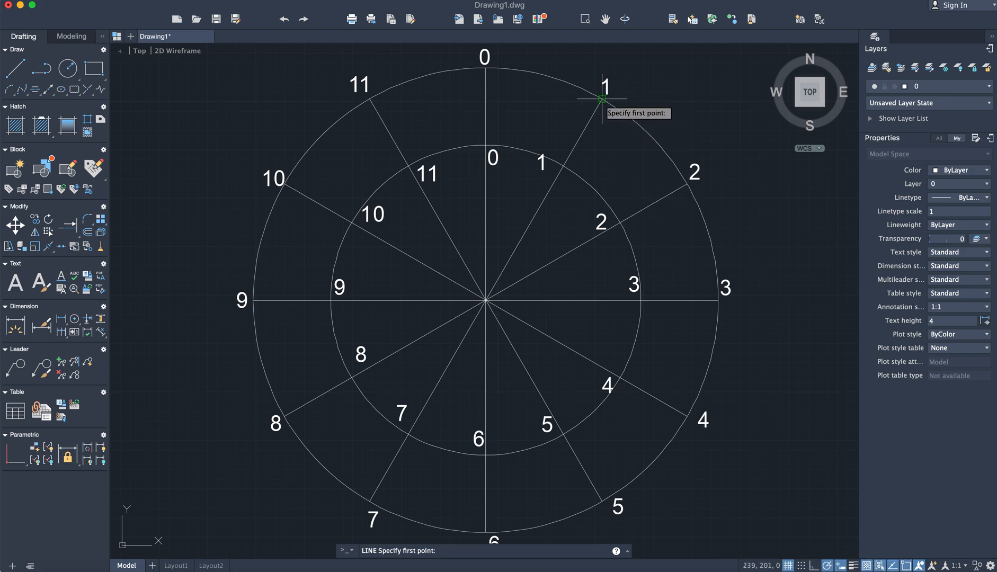
click(602, 98)
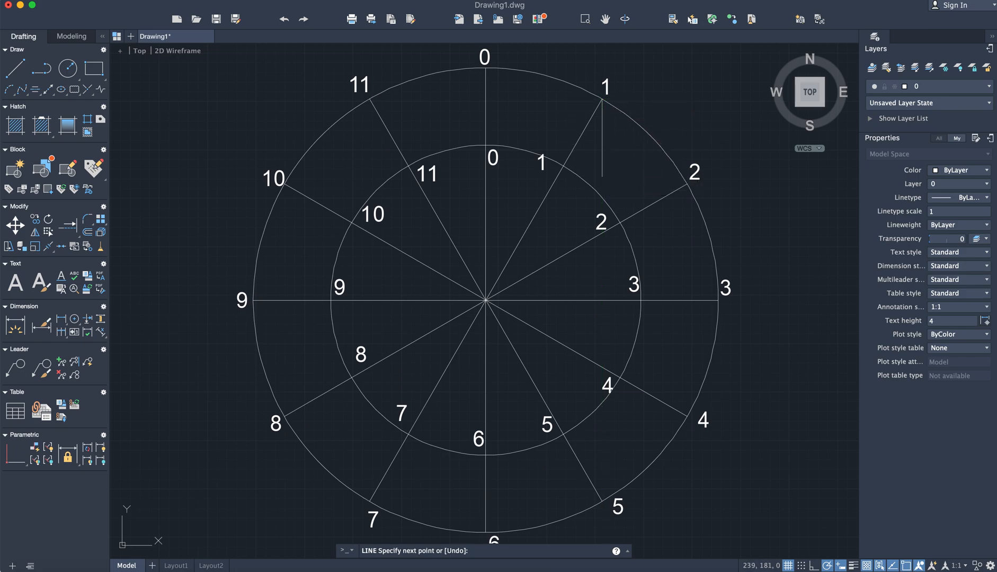
click(562, 166)
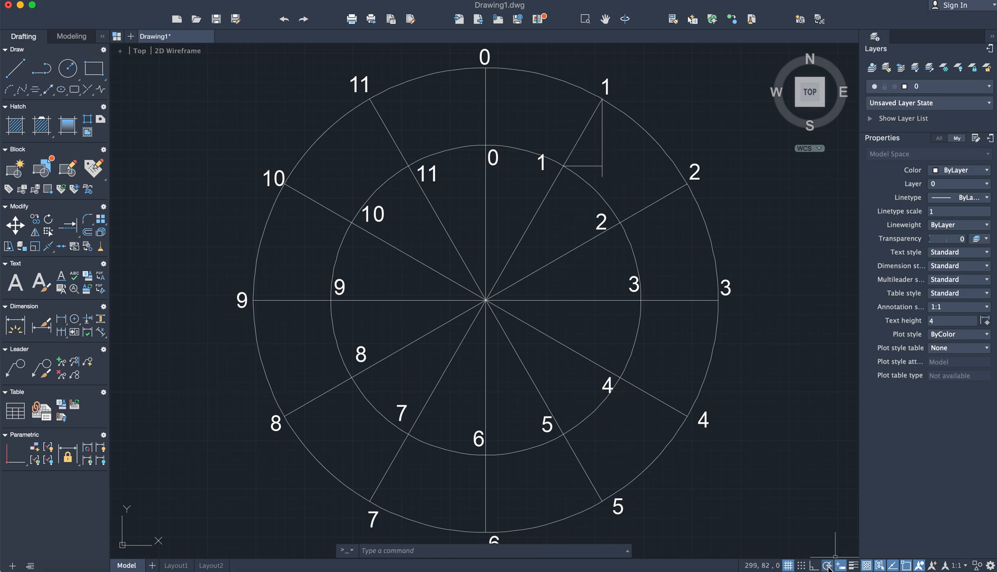
mouse_move(822, 568)
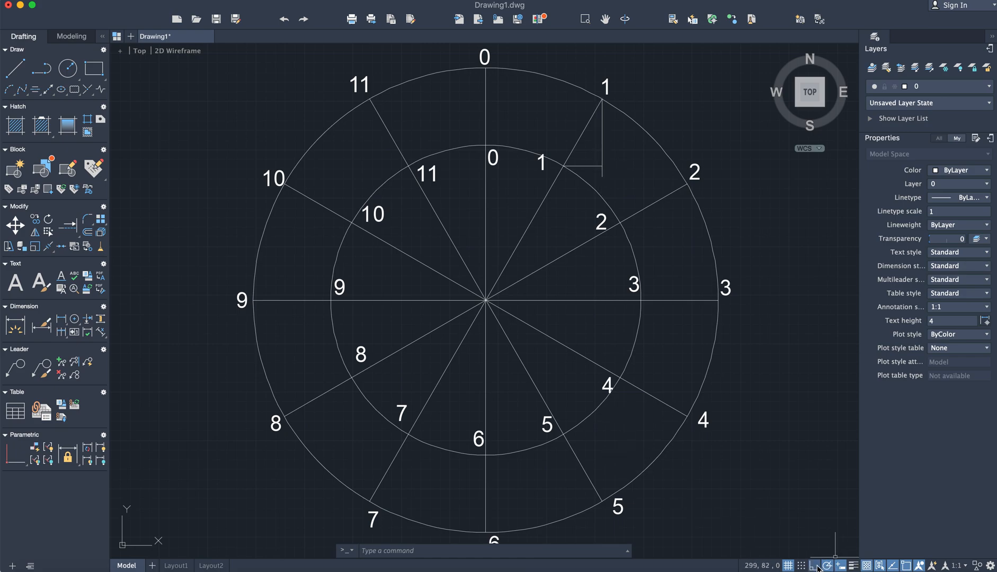
mouse_move(692, 196)
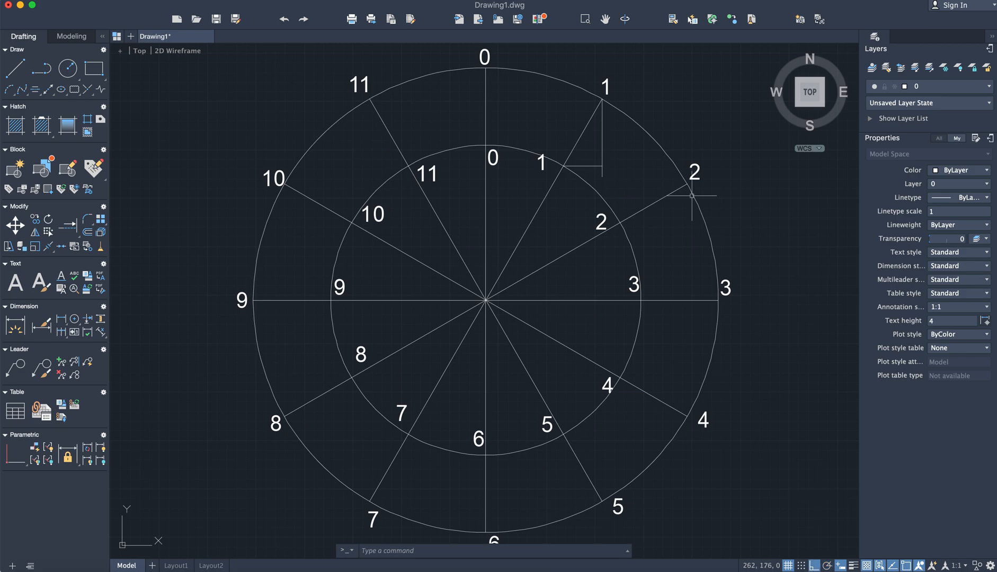
mouse_move(171, 103)
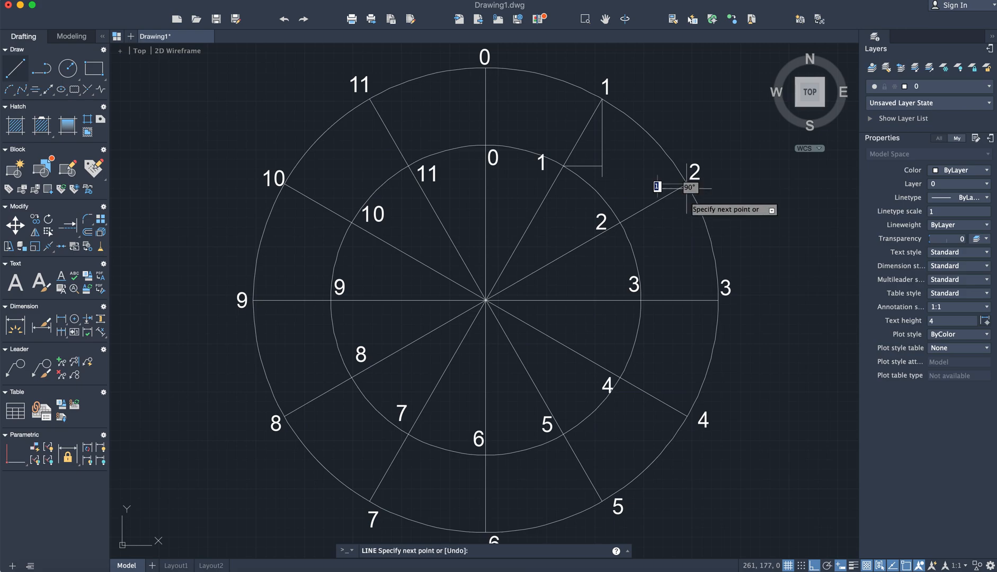
mouse_move(658, 220)
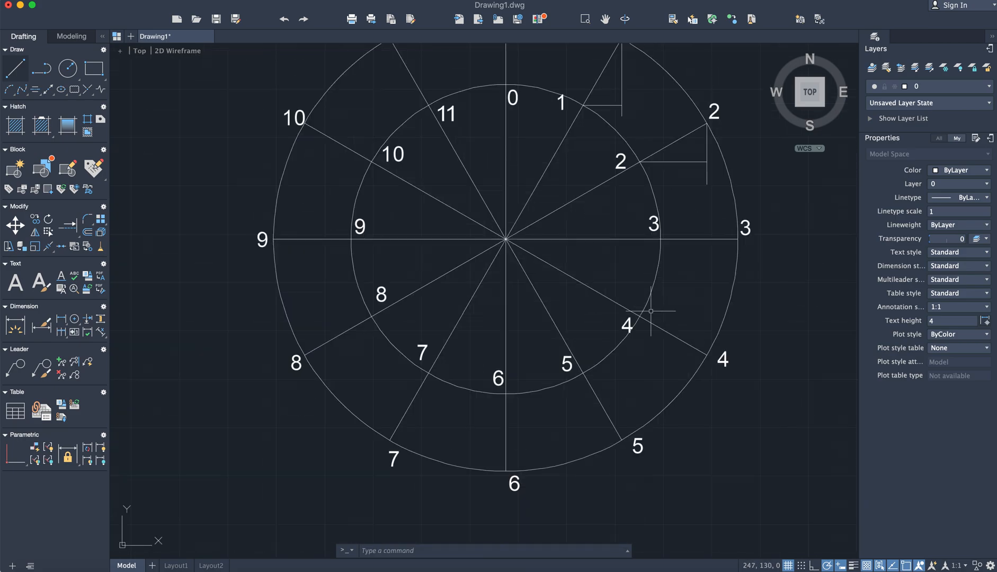
mouse_move(641, 318)
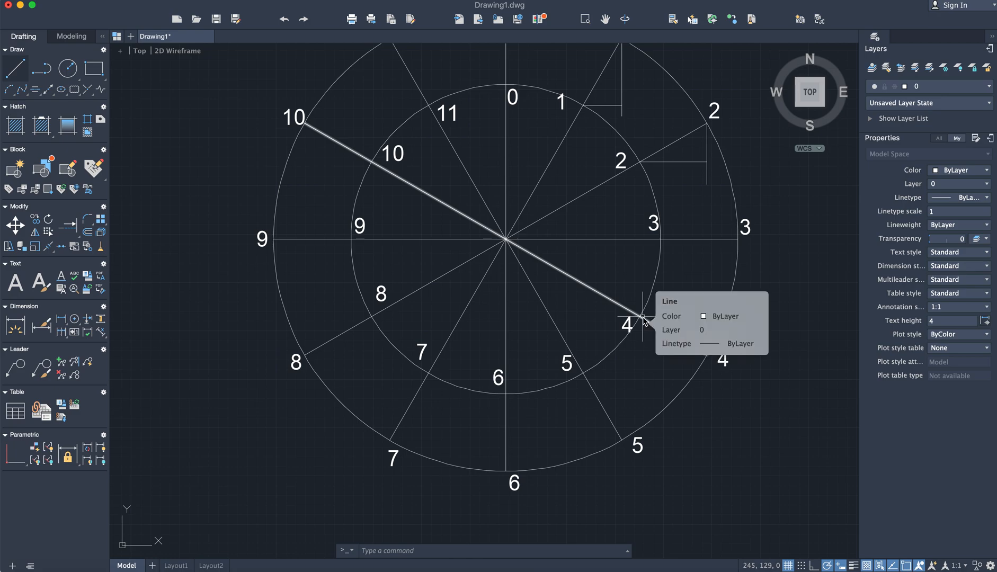
mouse_move(644, 323)
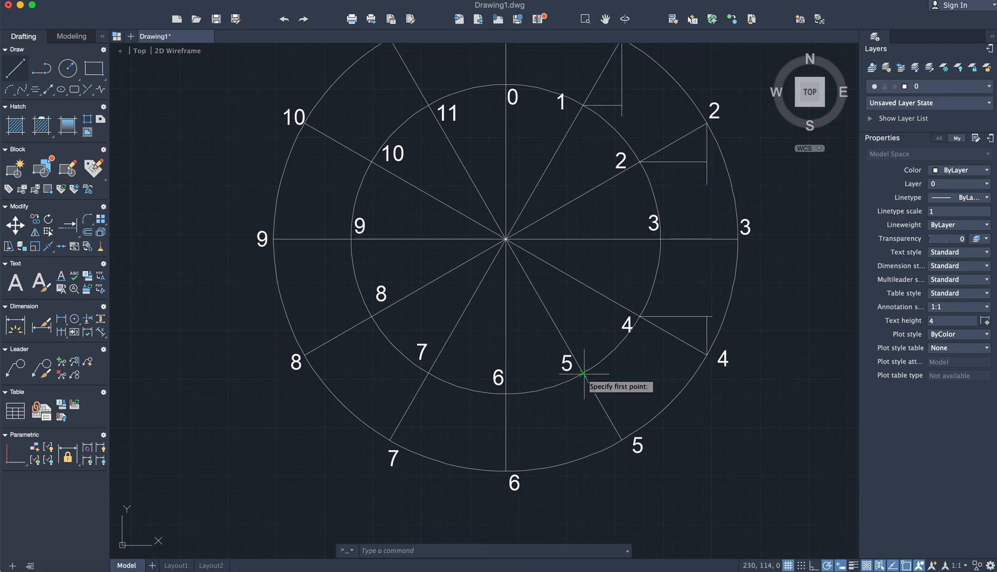
Draw projection lines at inner division 5 and outer division 7 to their corner points.
click(583, 378)
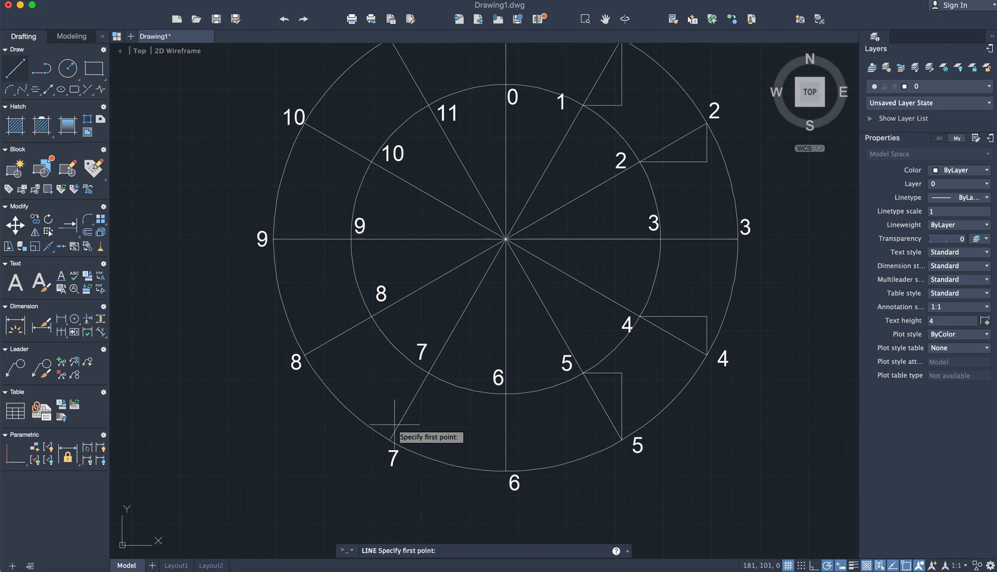
click(391, 430)
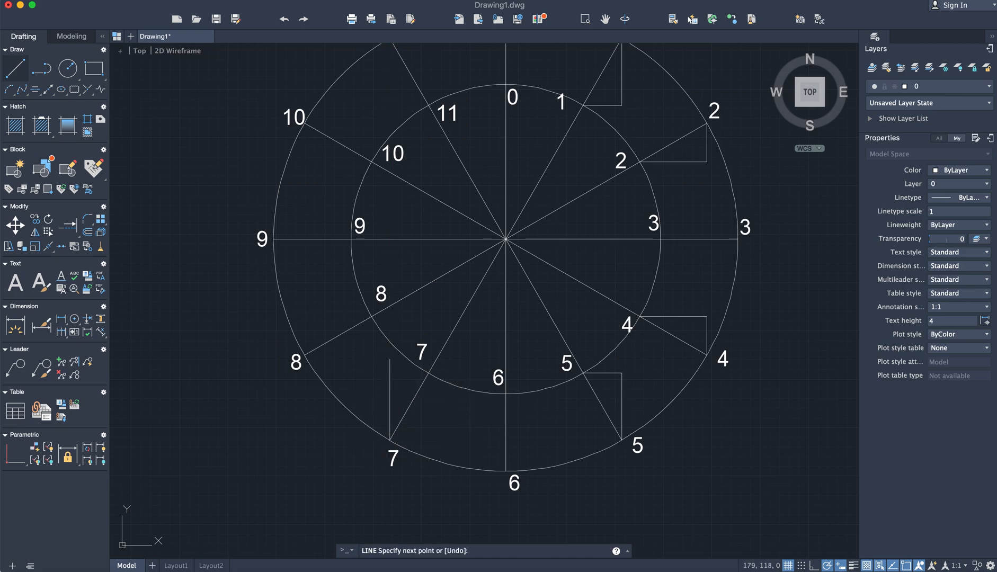
click(428, 386)
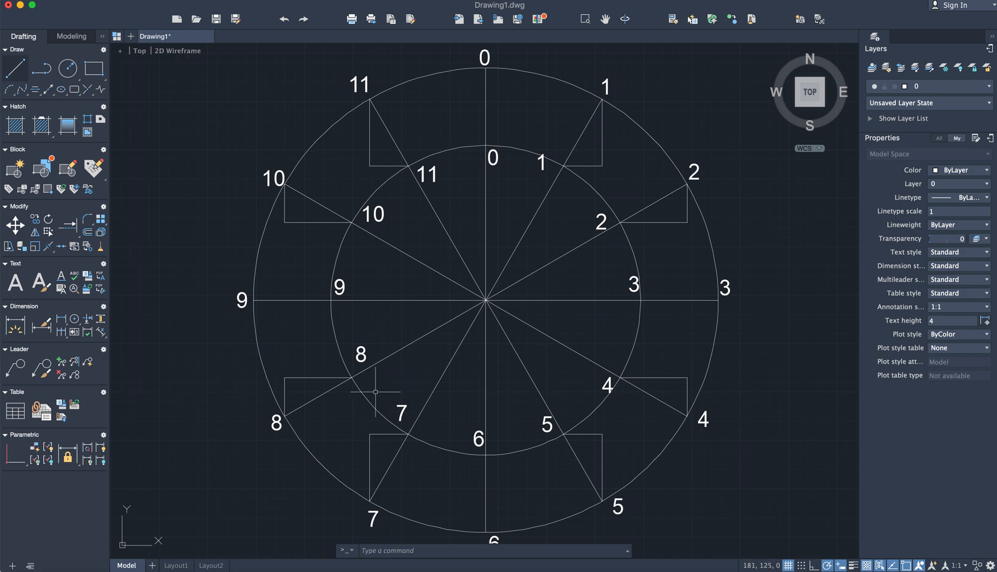
mouse_move(314, 302)
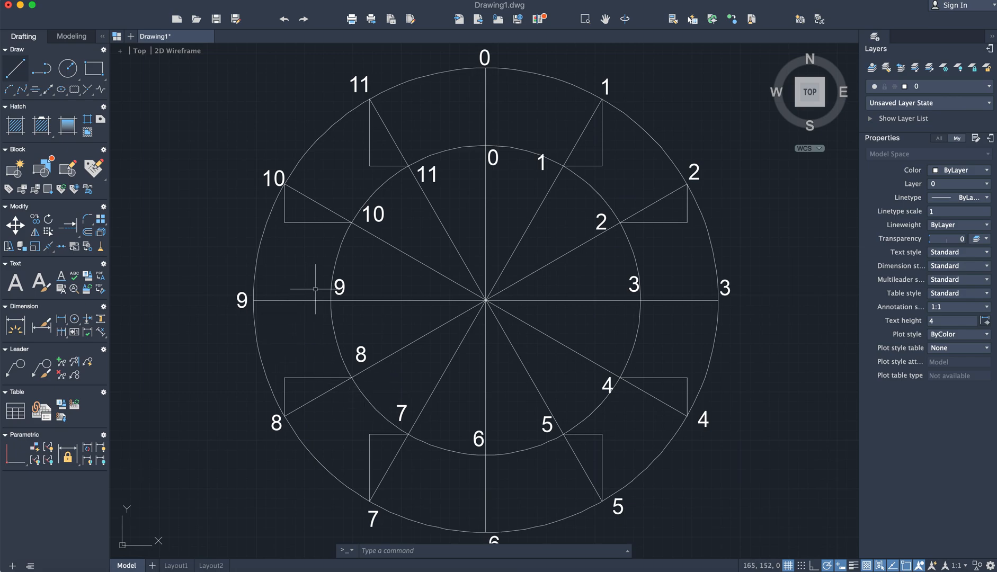
mouse_move(175, 242)
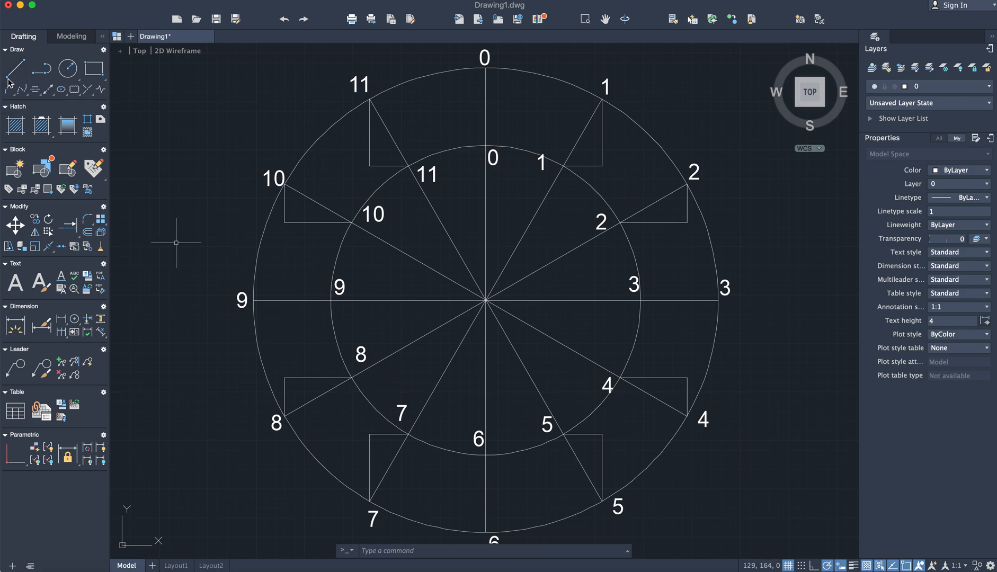
mouse_move(506, 536)
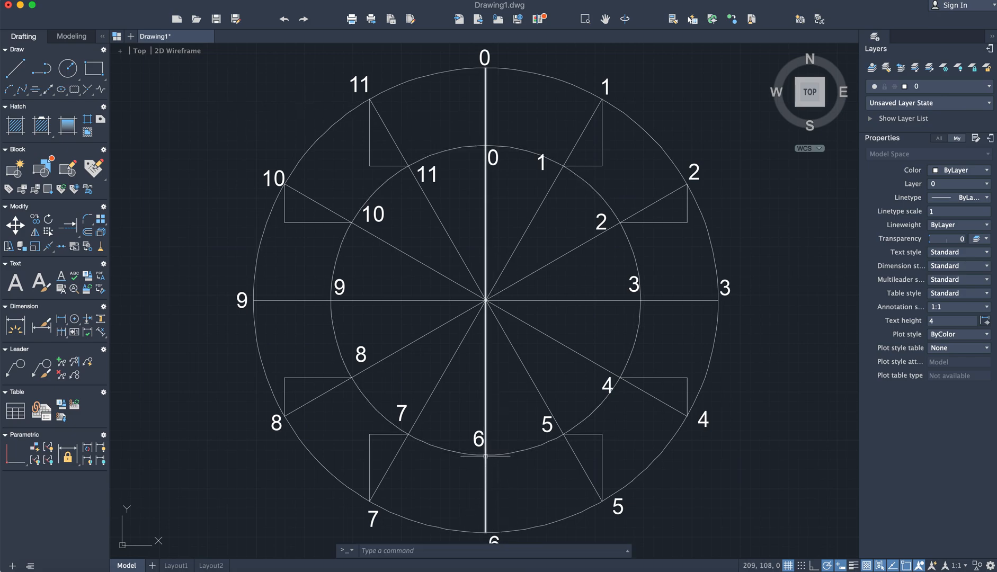
mouse_move(470, 131)
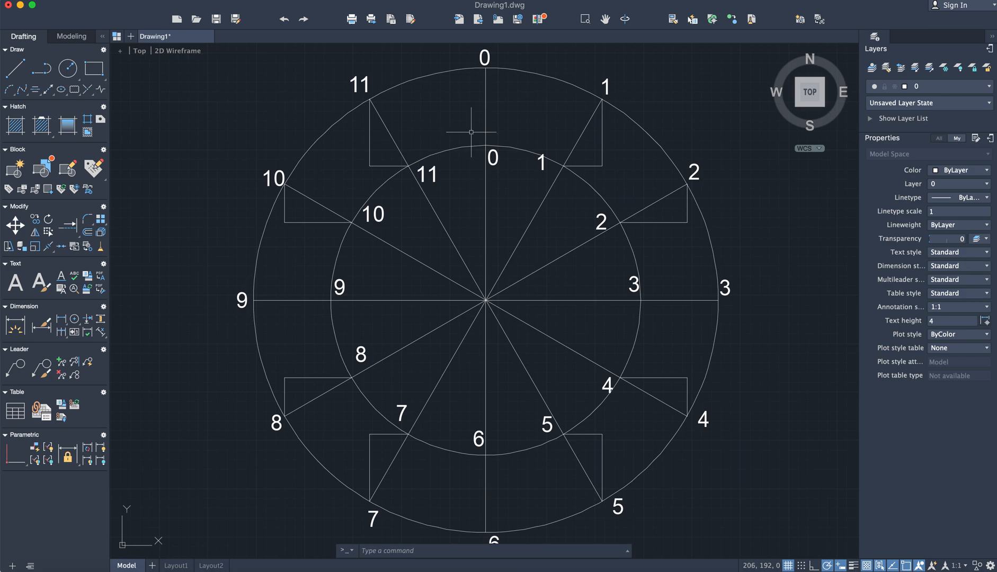
mouse_move(481, 146)
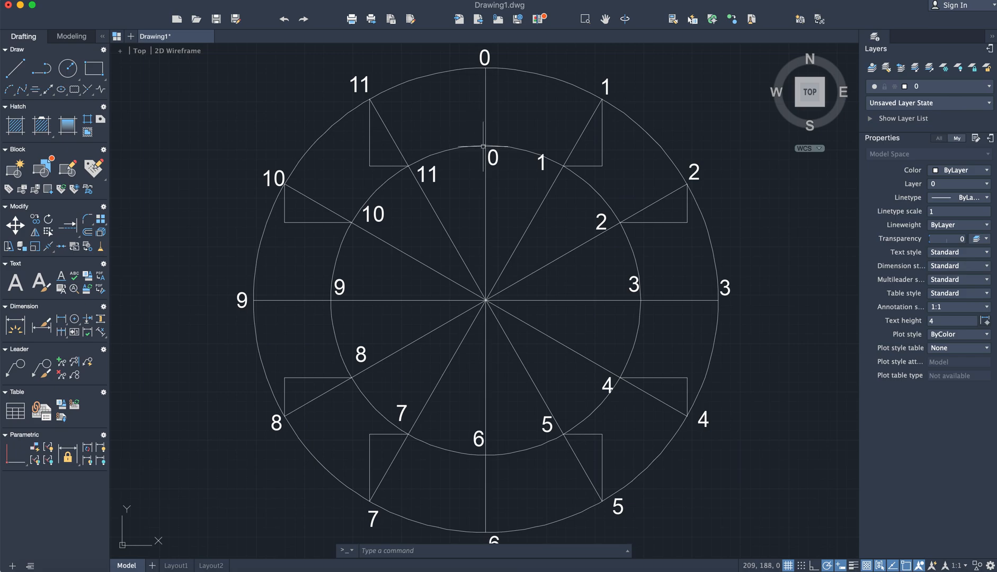
mouse_move(283, 318)
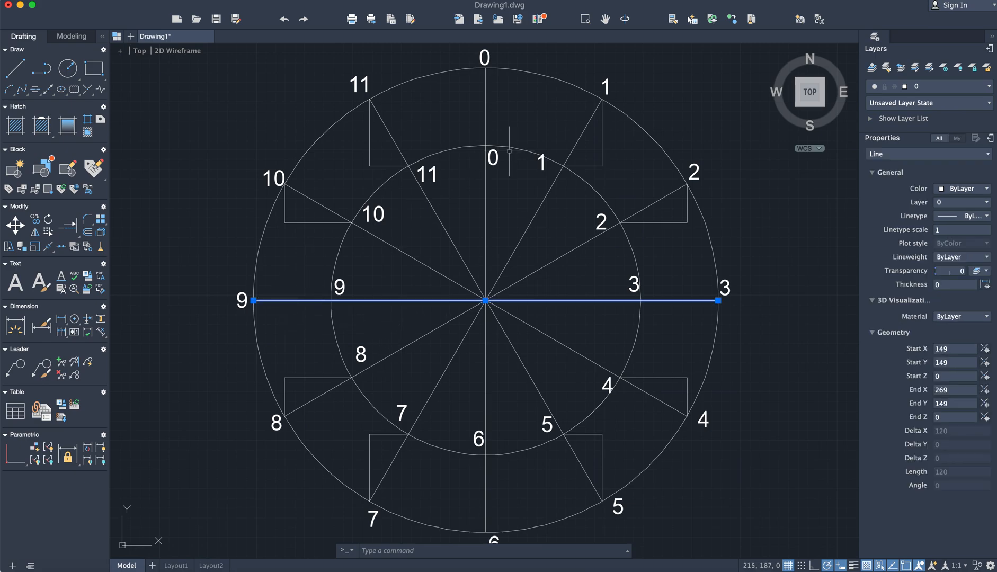
click(485, 300)
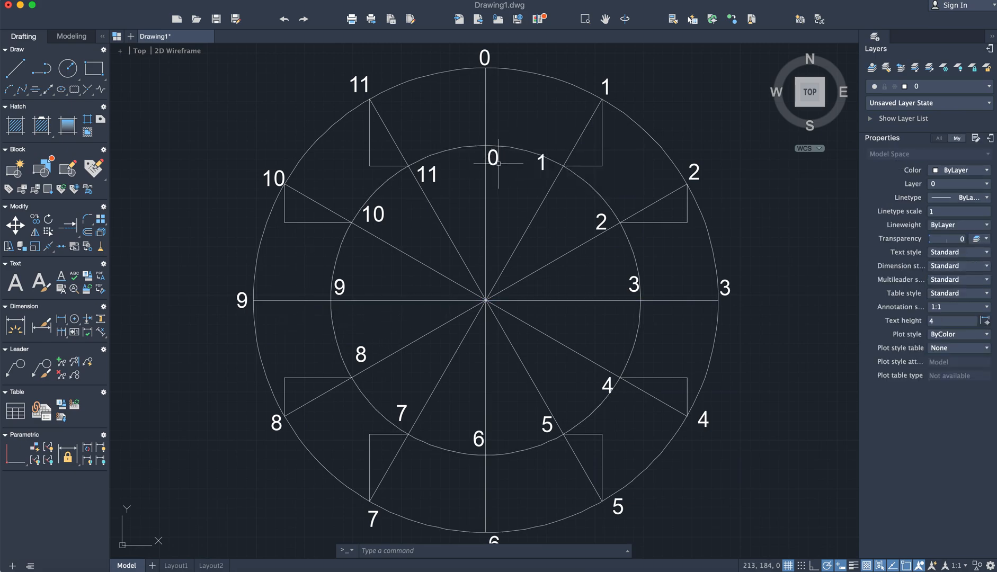
mouse_move(490, 483)
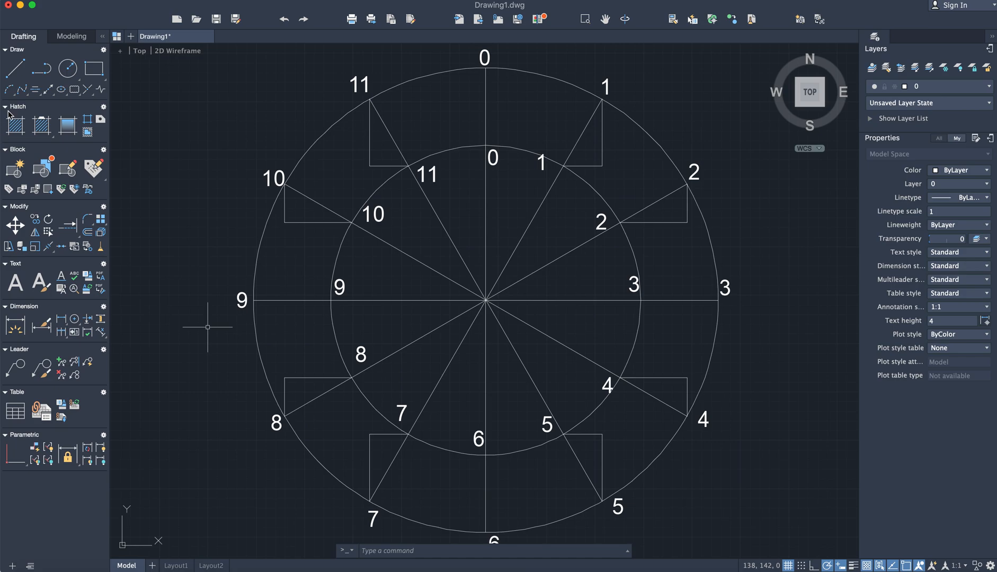
mouse_move(25, 90)
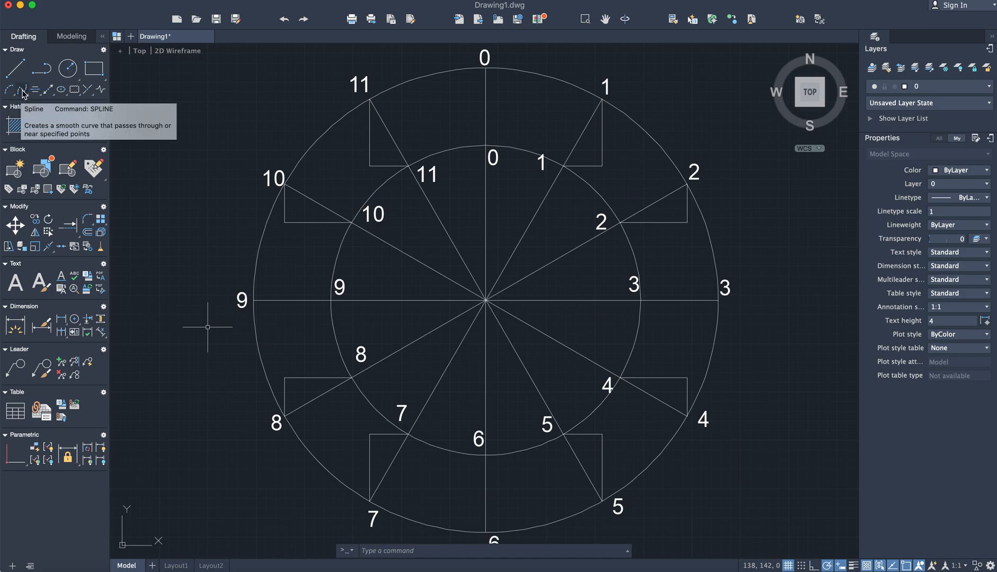
Draw a spline through the projected points, passing outer 3, inner 6 and inner 0.
click(17, 85)
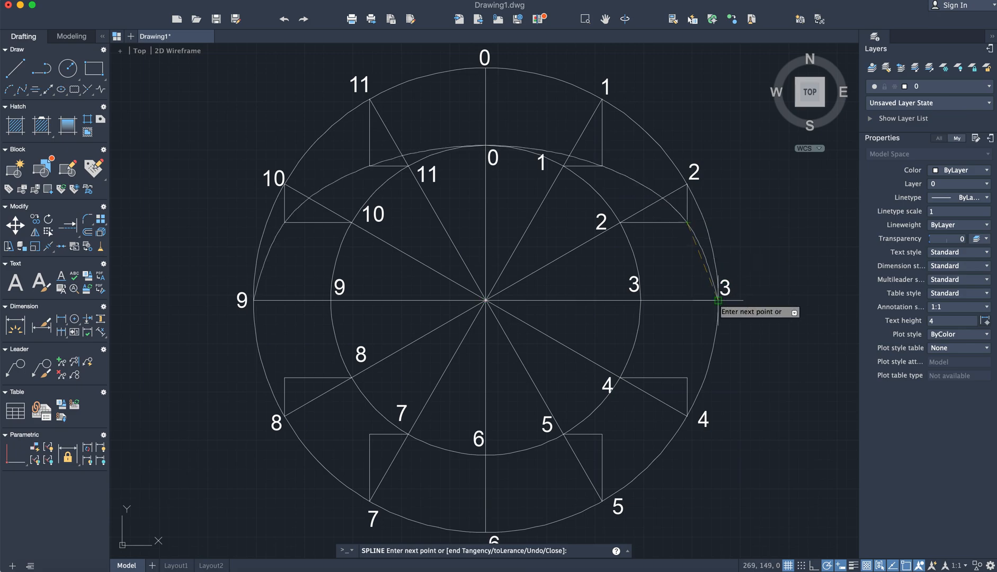
click(687, 415)
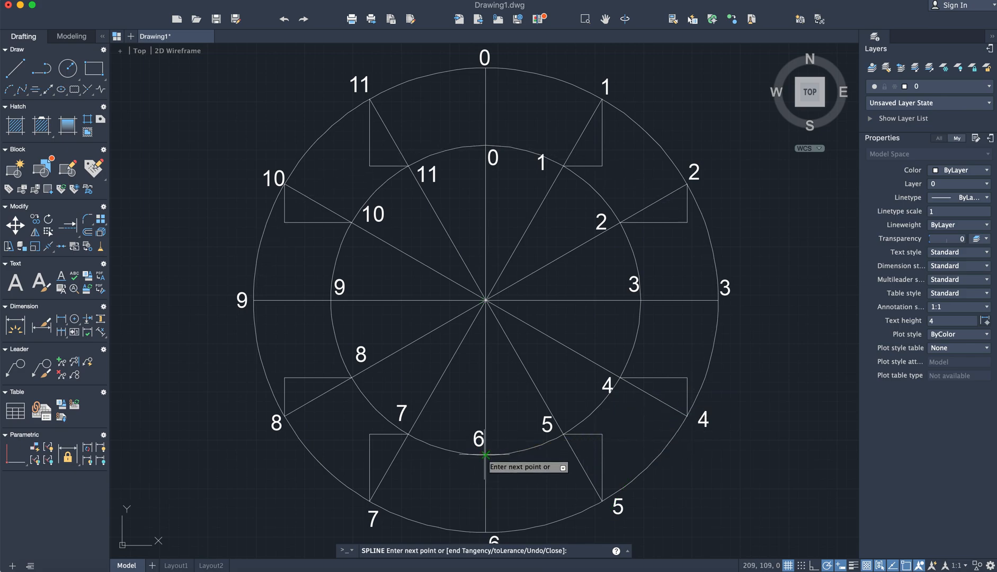
click(369, 434)
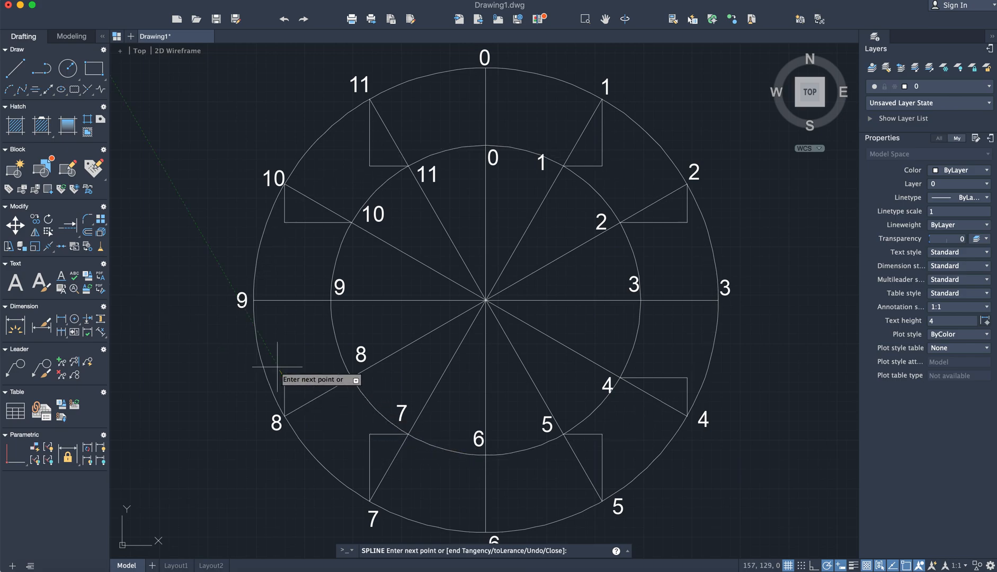
mouse_move(253, 303)
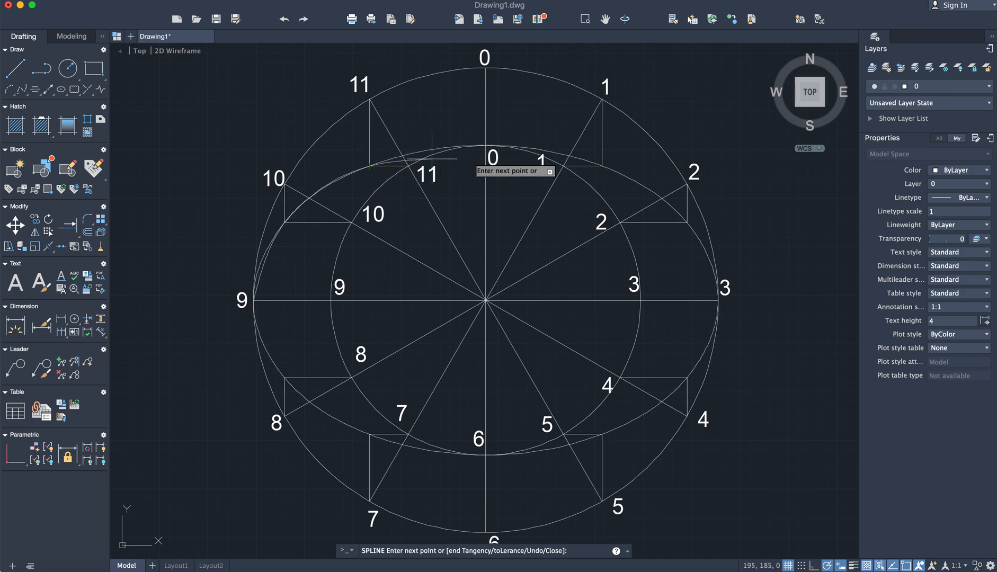
click(485, 144)
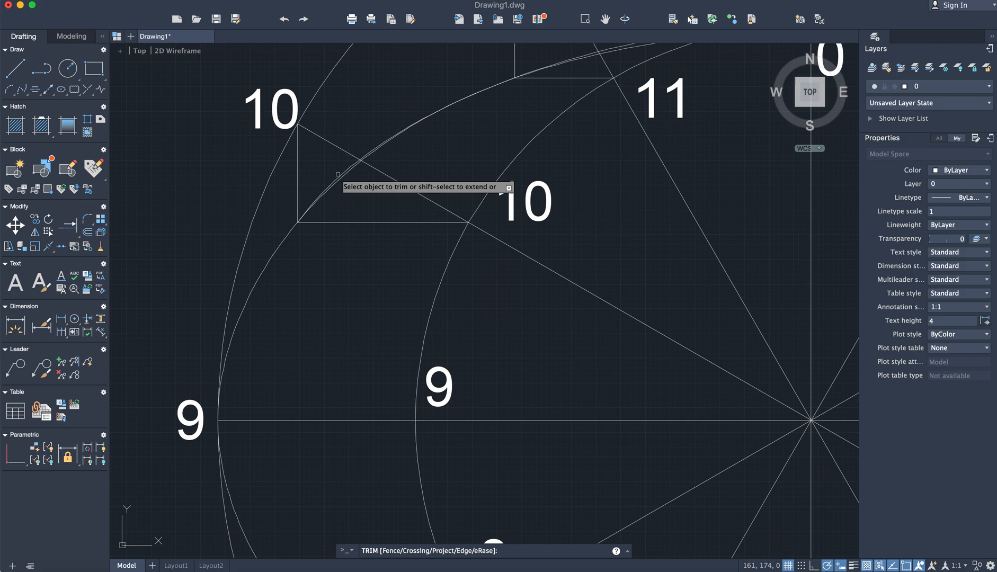
mouse_move(345, 177)
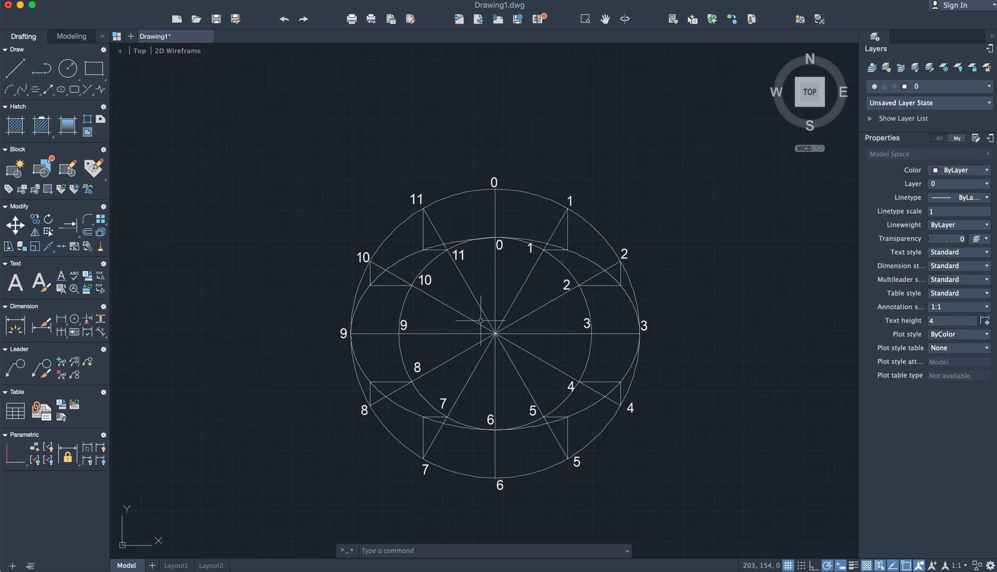
mouse_move(398, 269)
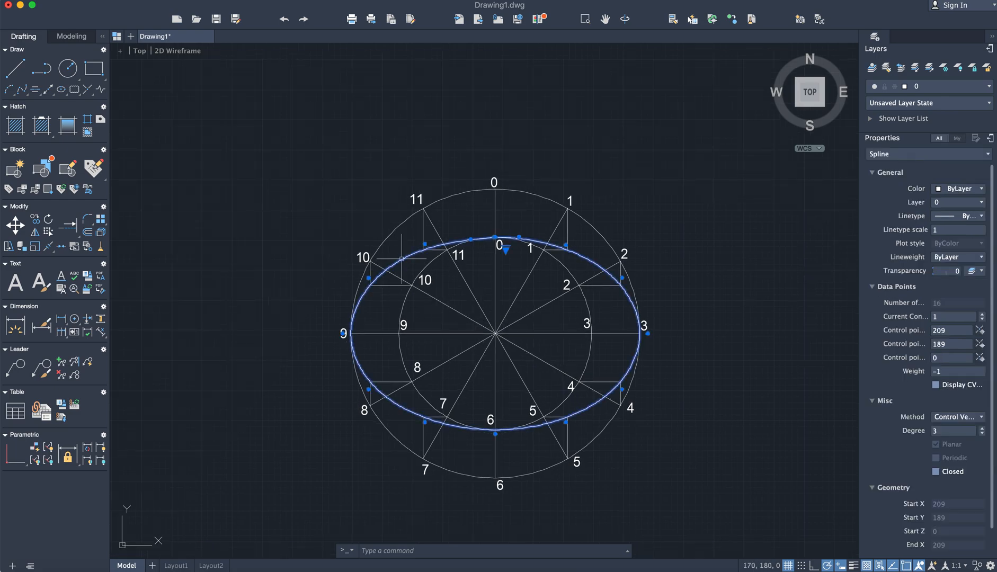
mouse_move(509, 333)
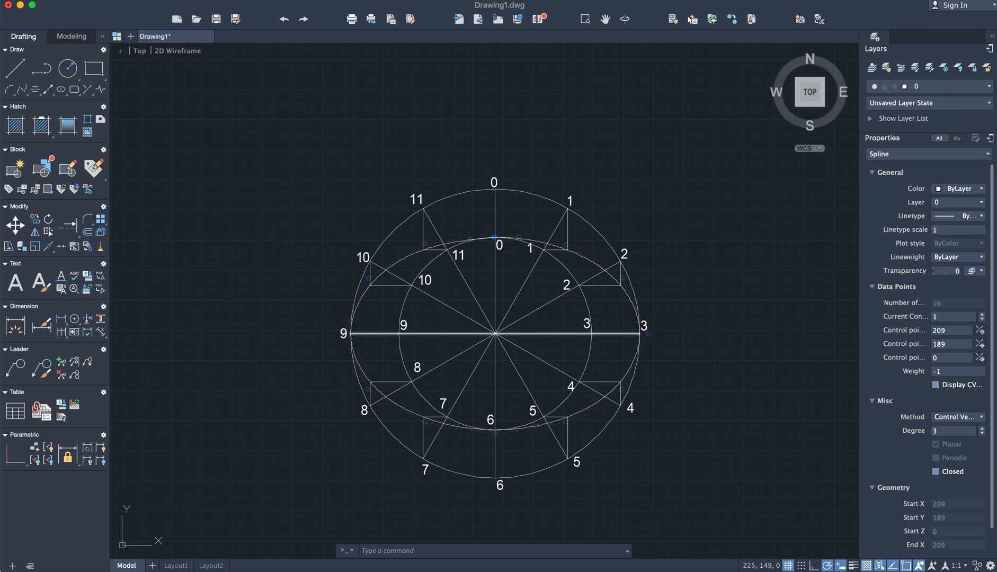
Create a new layer named Outline with a thicker lineweight in the Layers list.
click(623, 335)
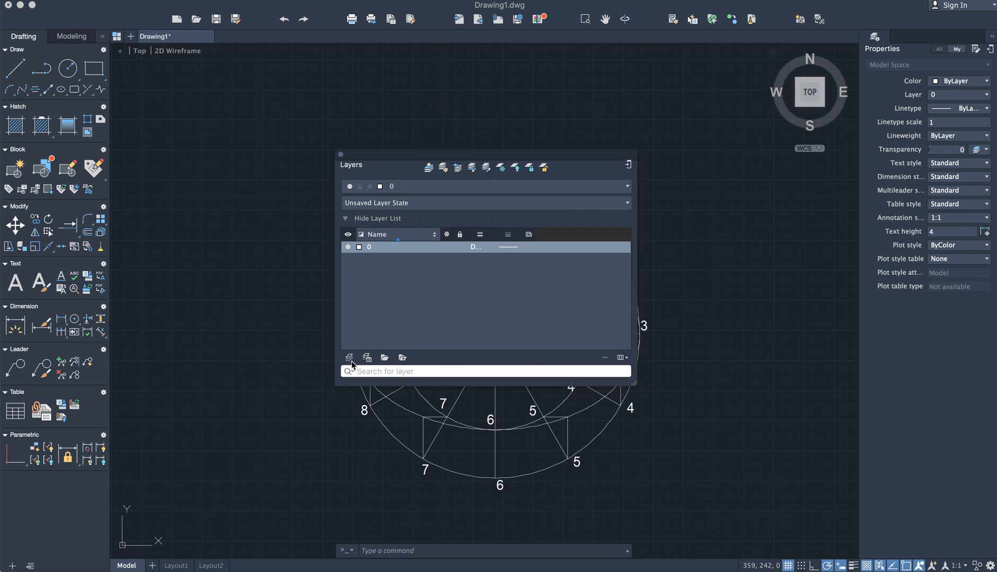
click(350, 357)
text(Outline)
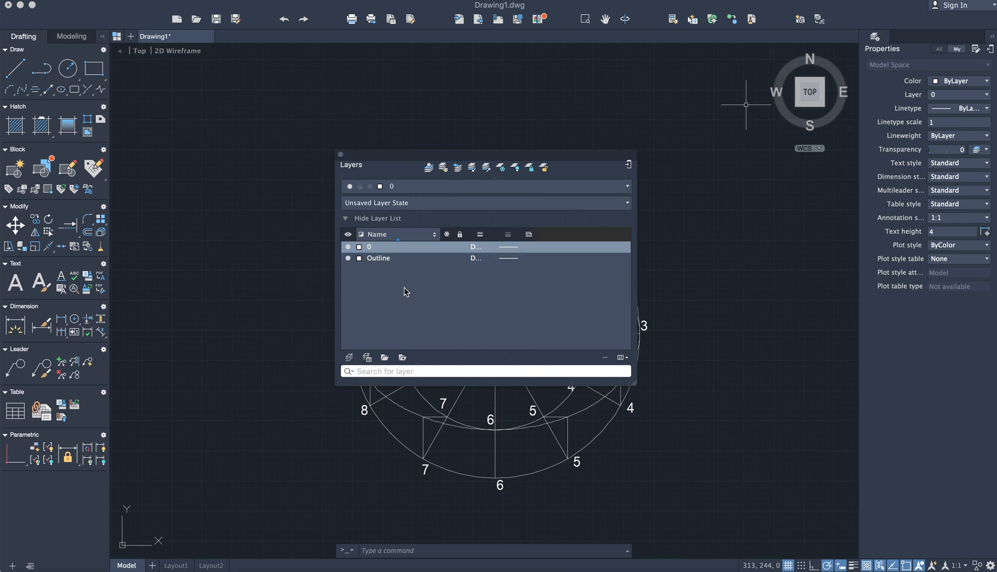
click(480, 258)
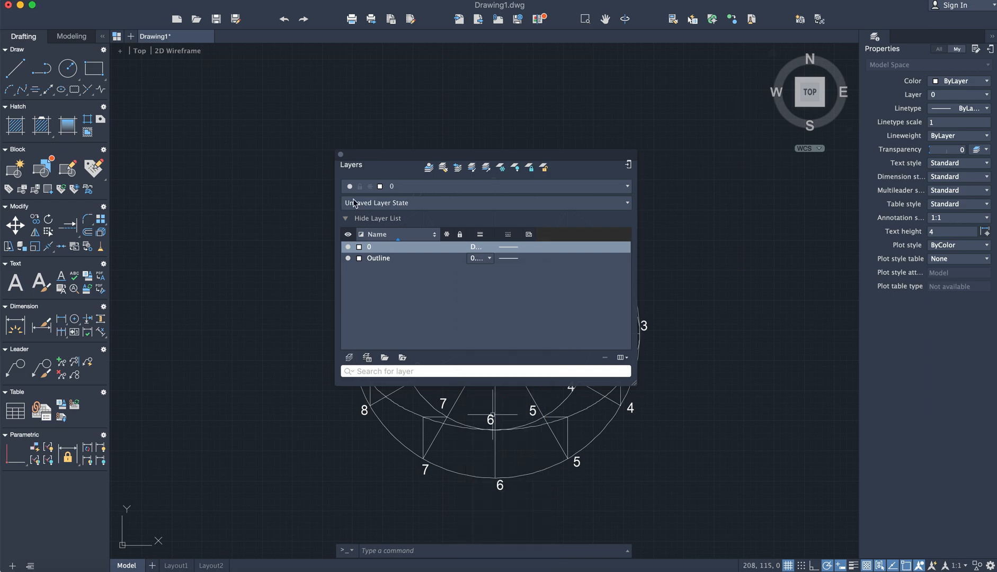
click(627, 165)
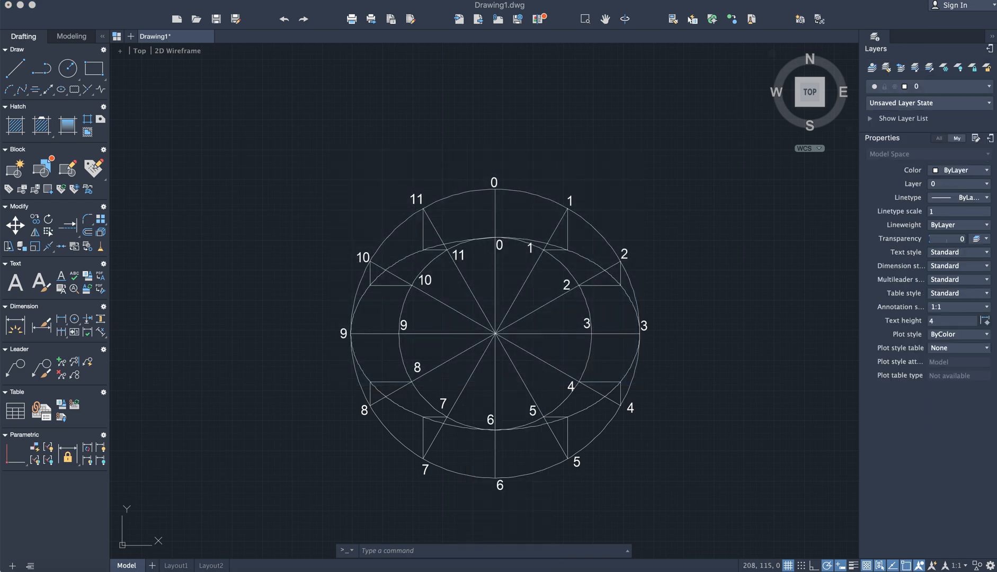
Select the ellipse spline to place it on the Outline layer.
click(498, 245)
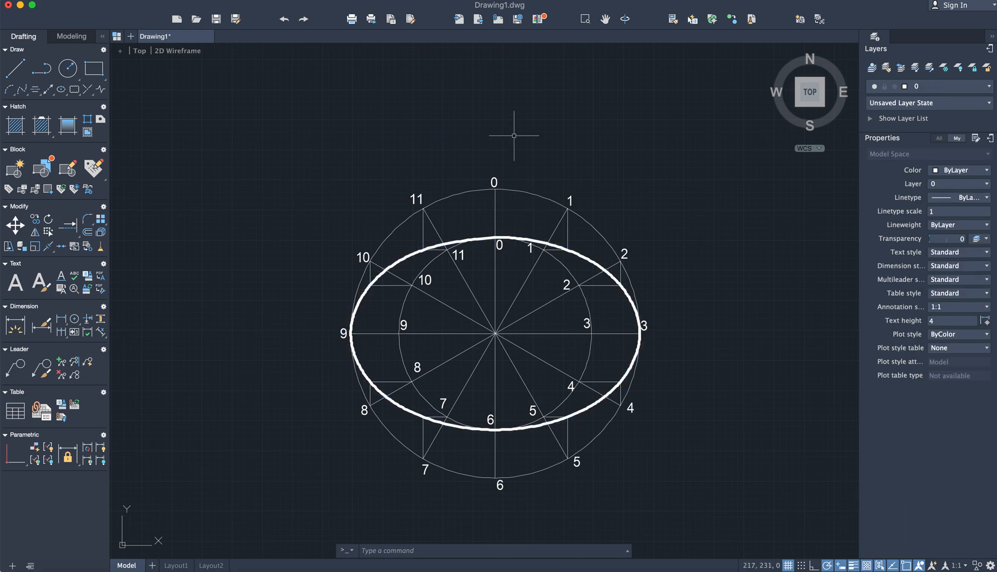
mouse_move(490, 270)
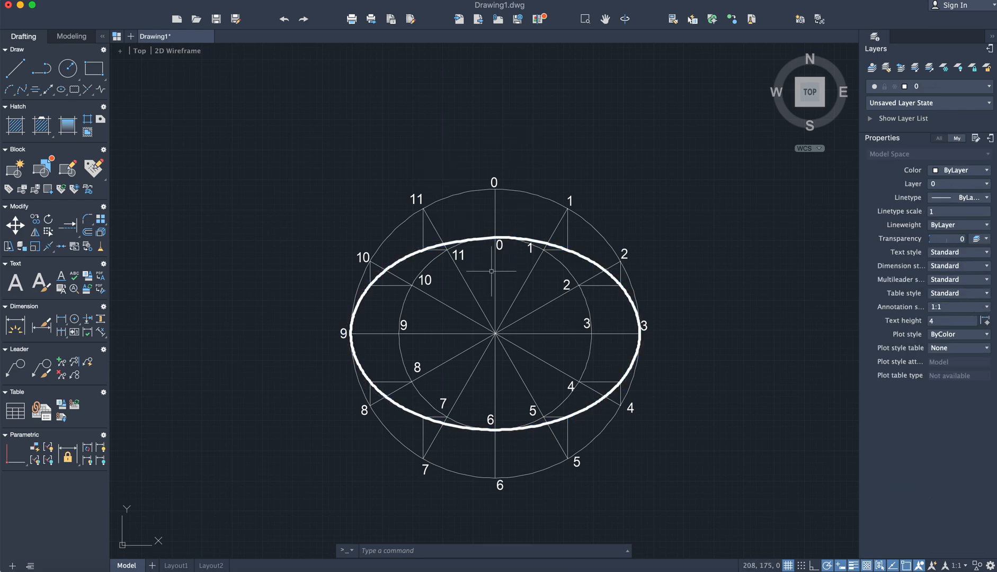